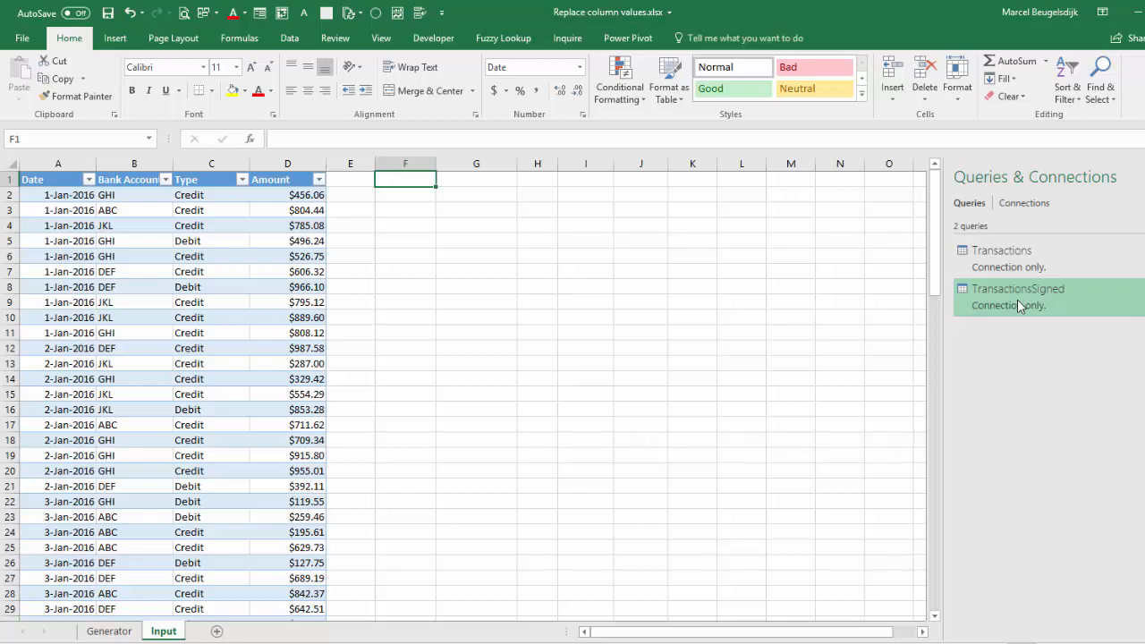
# Step: Create a new query referencing TransactionsSigned from Queries & Connections
pyautogui.rightClick(1018, 288)
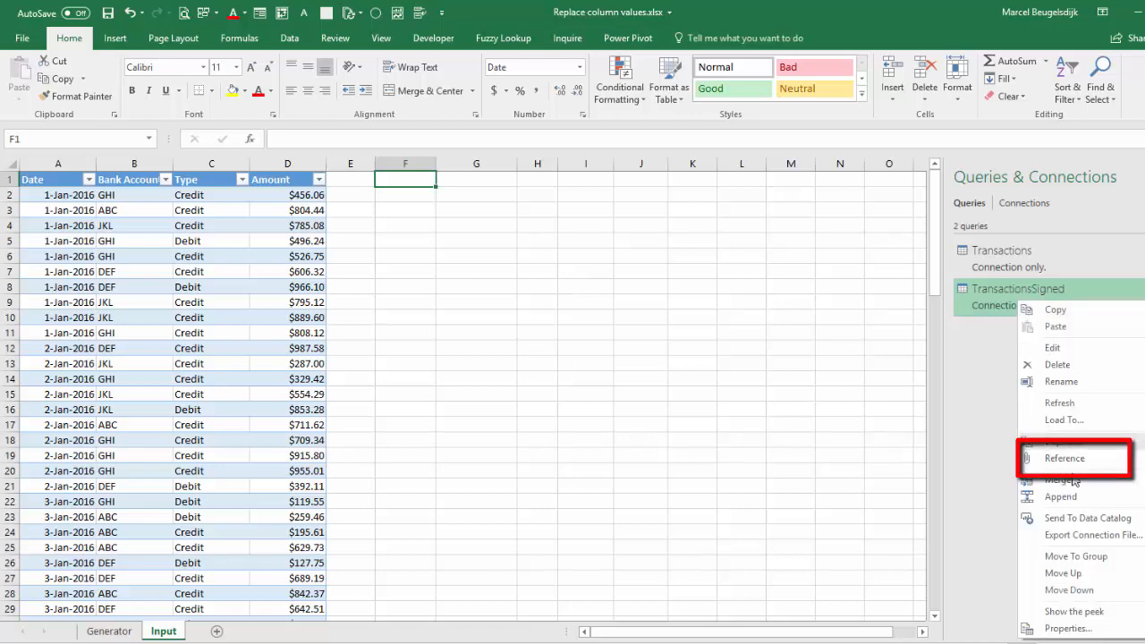
pyautogui.click(1064, 457)
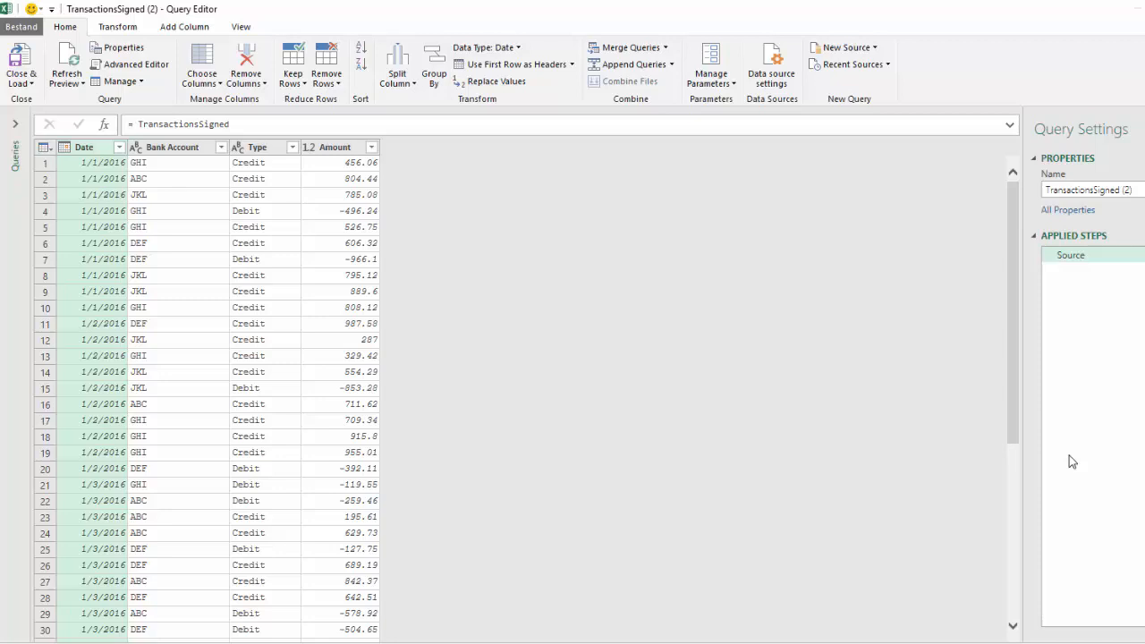
pyautogui.moveTo(163, 191)
pyautogui.write('A')
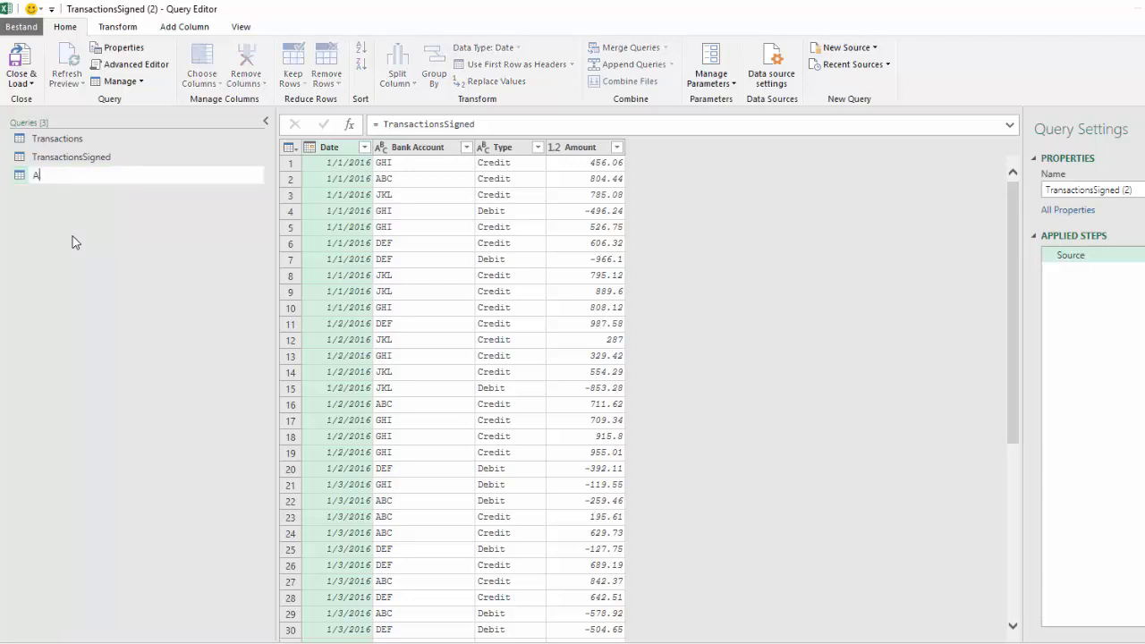
# Step: Rename the TransactionsSigned (2) query to AddBalance
pyautogui.write('ddBala')
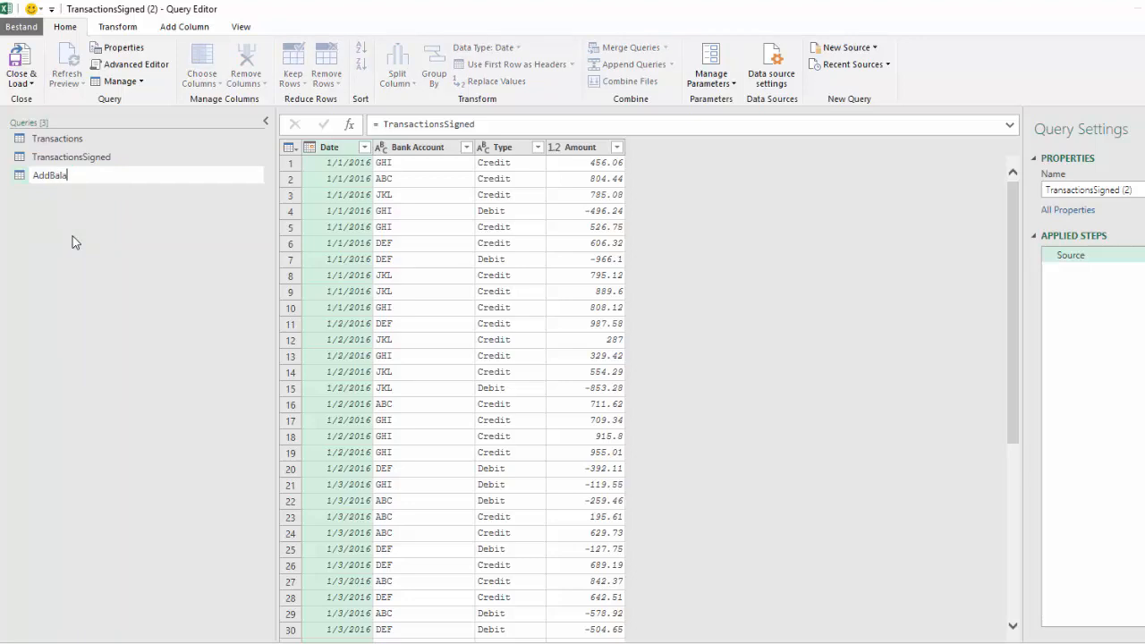
pyautogui.write('nce')
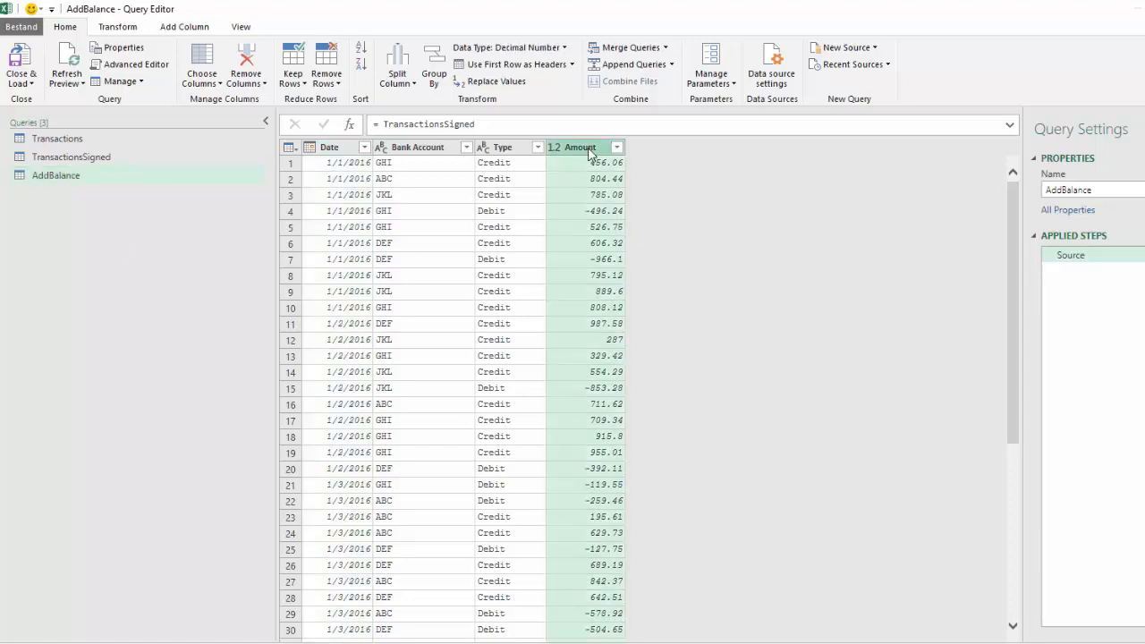
# Step: Drill down the Amount column and wrap it in List.Buffer as the Amounts step
pyautogui.rightClick(582, 147)
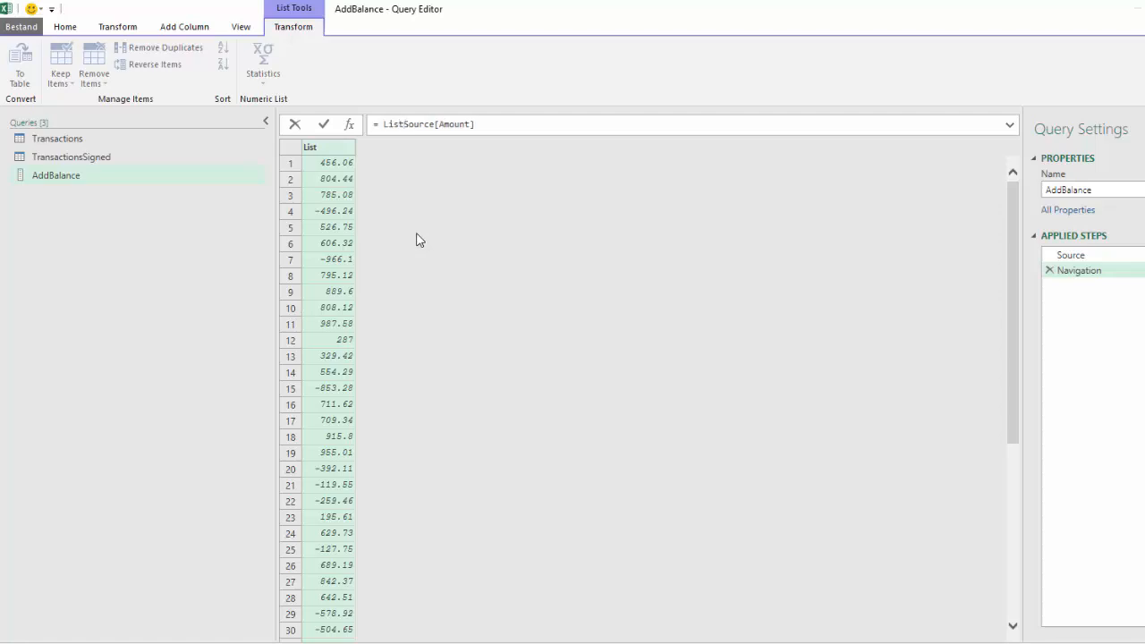
pyautogui.write('List.Buffer(')
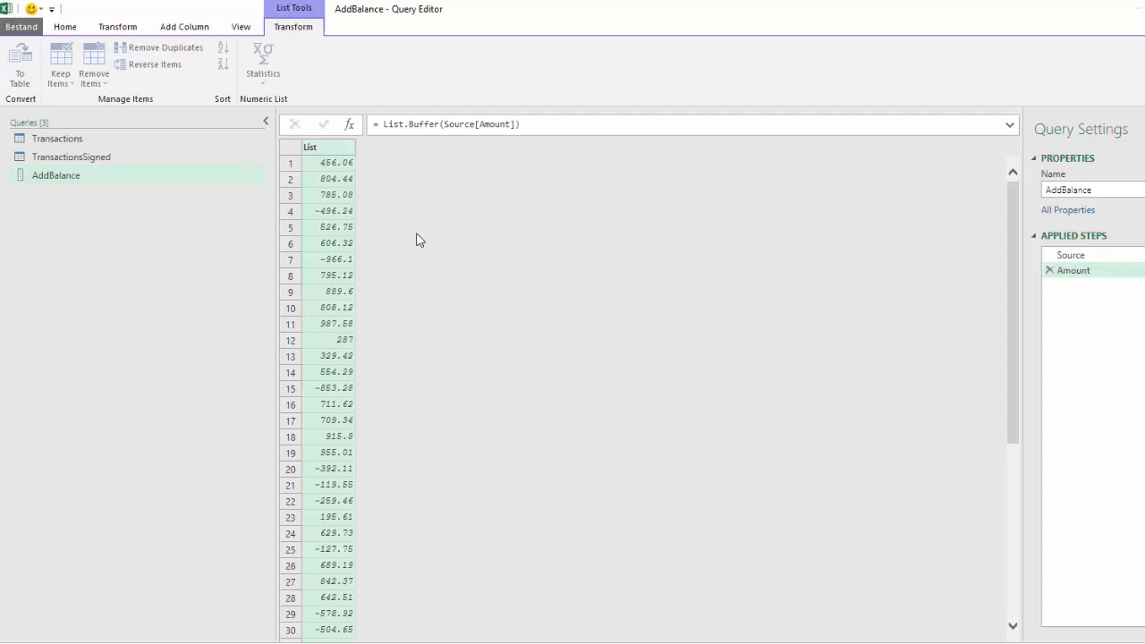
pyautogui.moveTo(1071, 275)
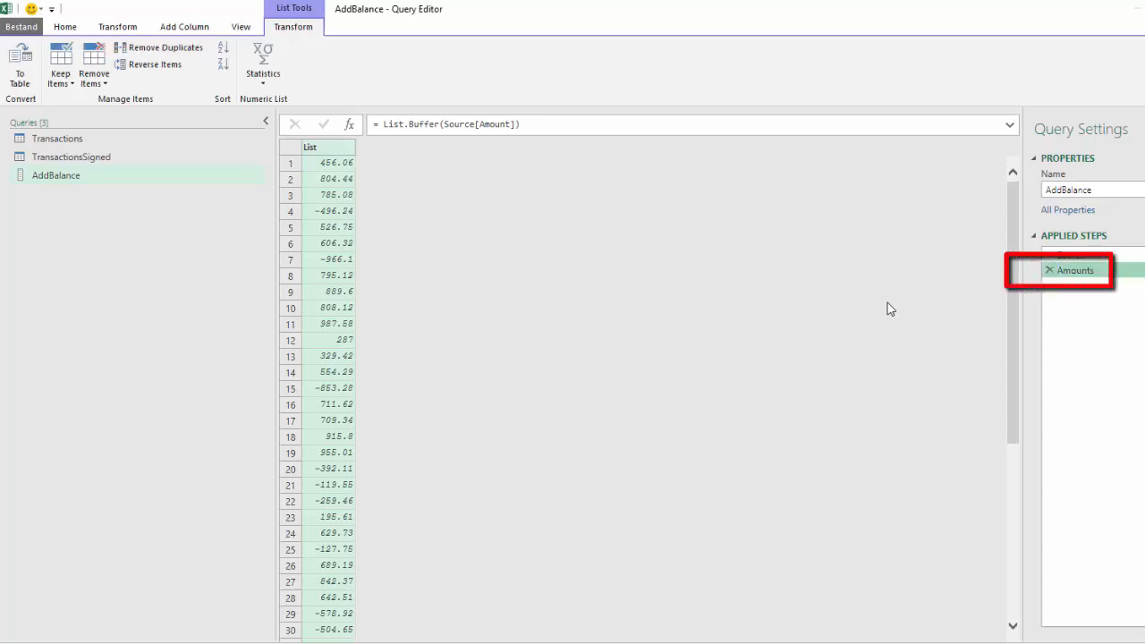
pyautogui.moveTo(363, 149)
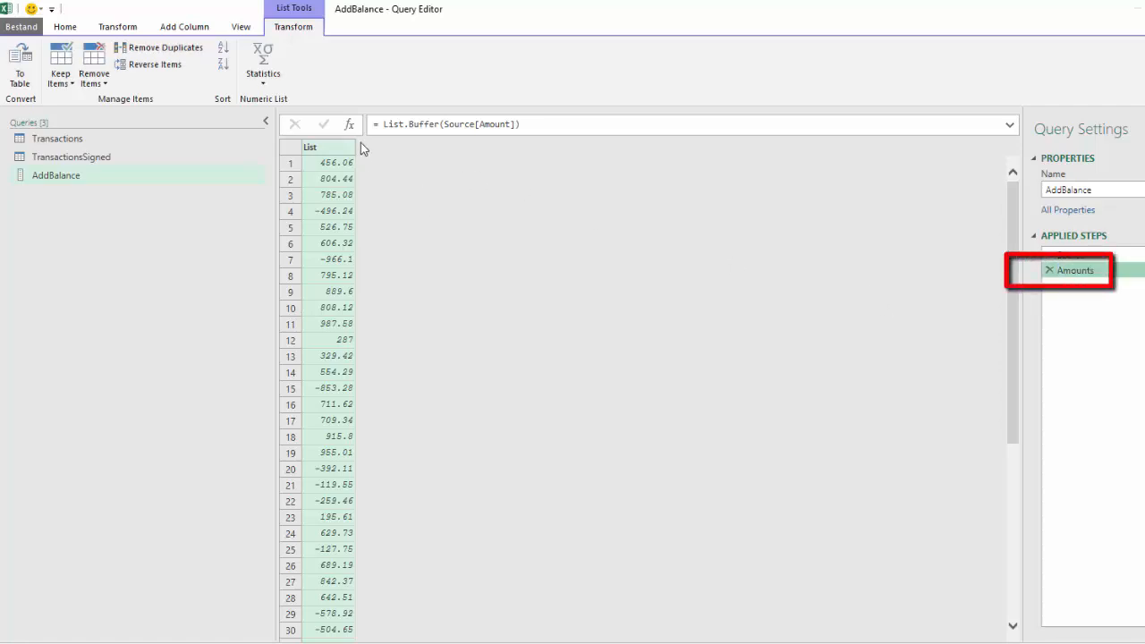
pyautogui.click(348, 124)
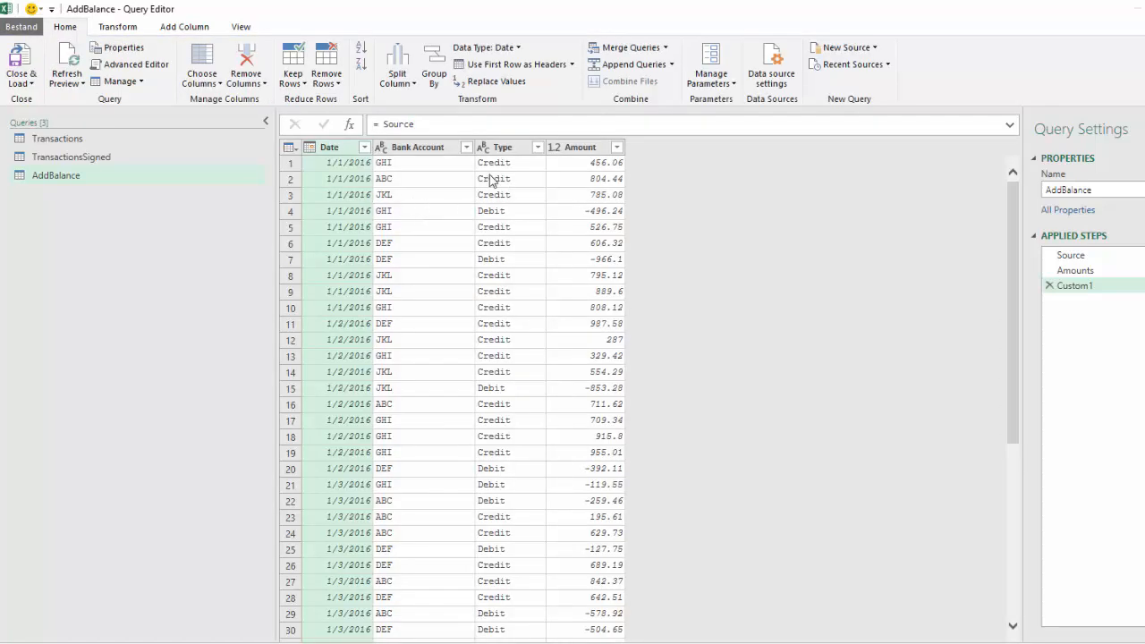
# Step: Add an Index column starting from 1 to the Custom1 table
pyautogui.click(185, 26)
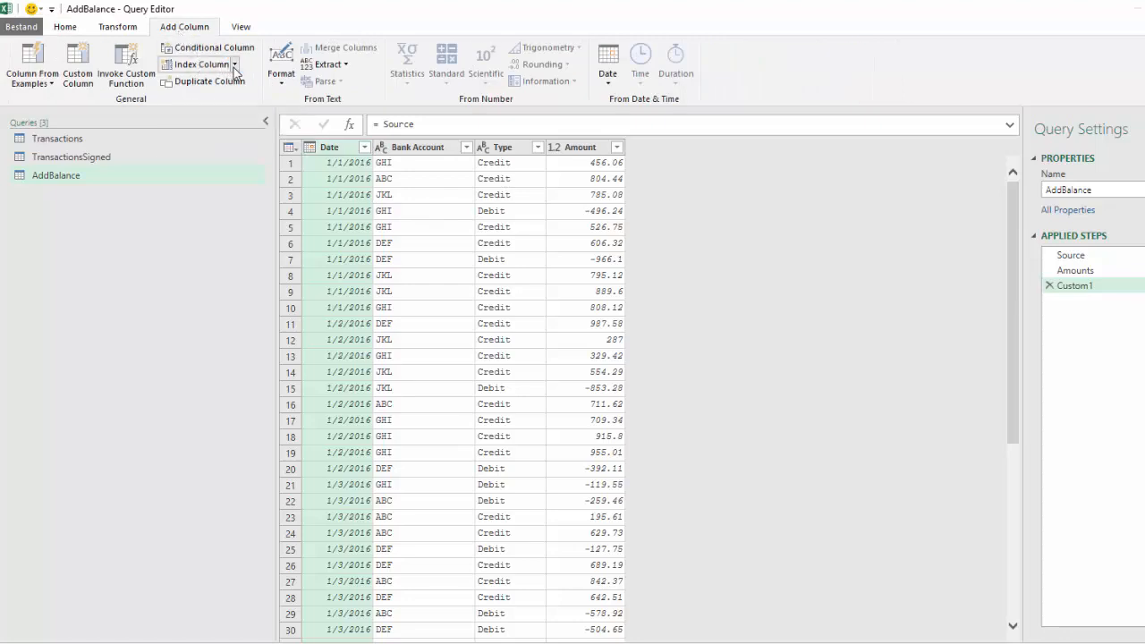
pyautogui.moveTo(202, 103)
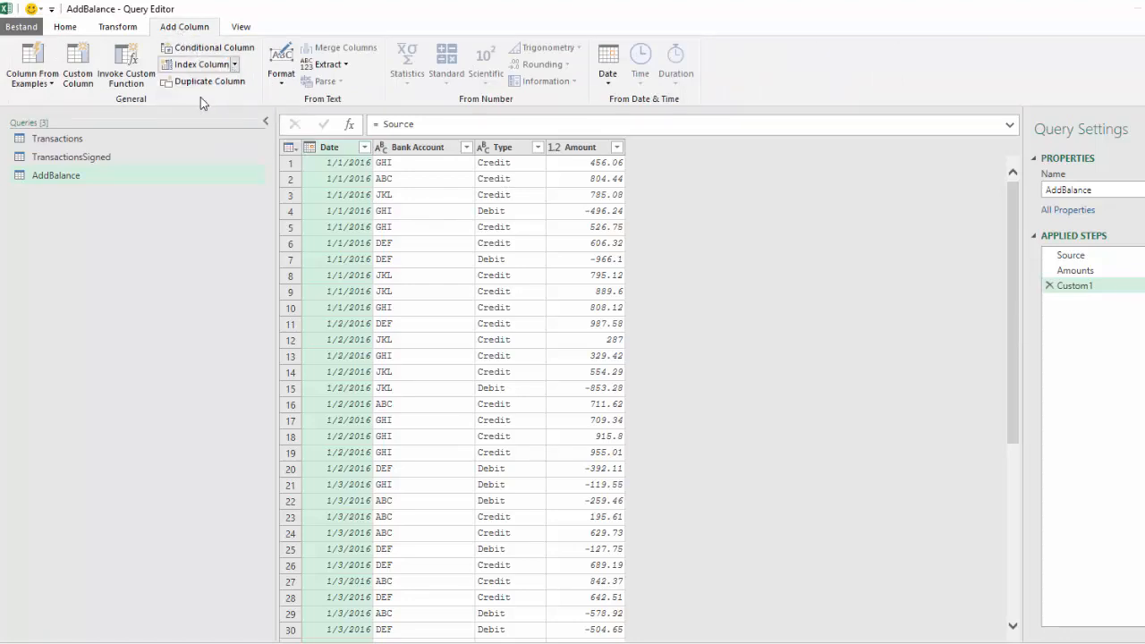
pyautogui.click(200, 63)
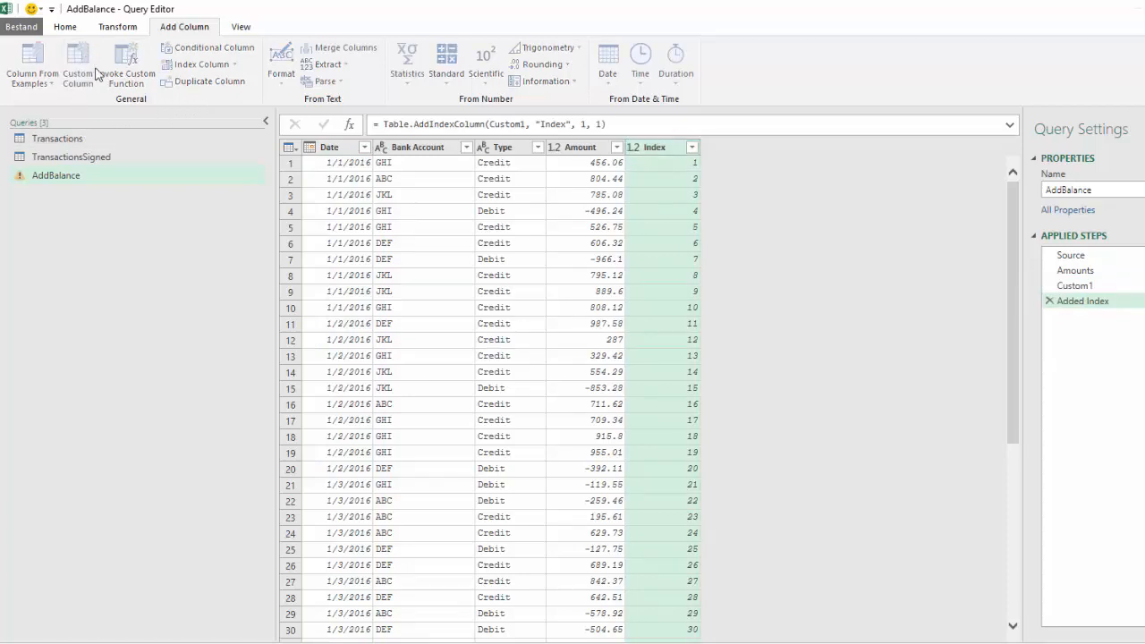
# Step: Add a Balance custom column with formula List.Sum(List.FirstN(Amounts,[Index]))
pyautogui.click(78, 65)
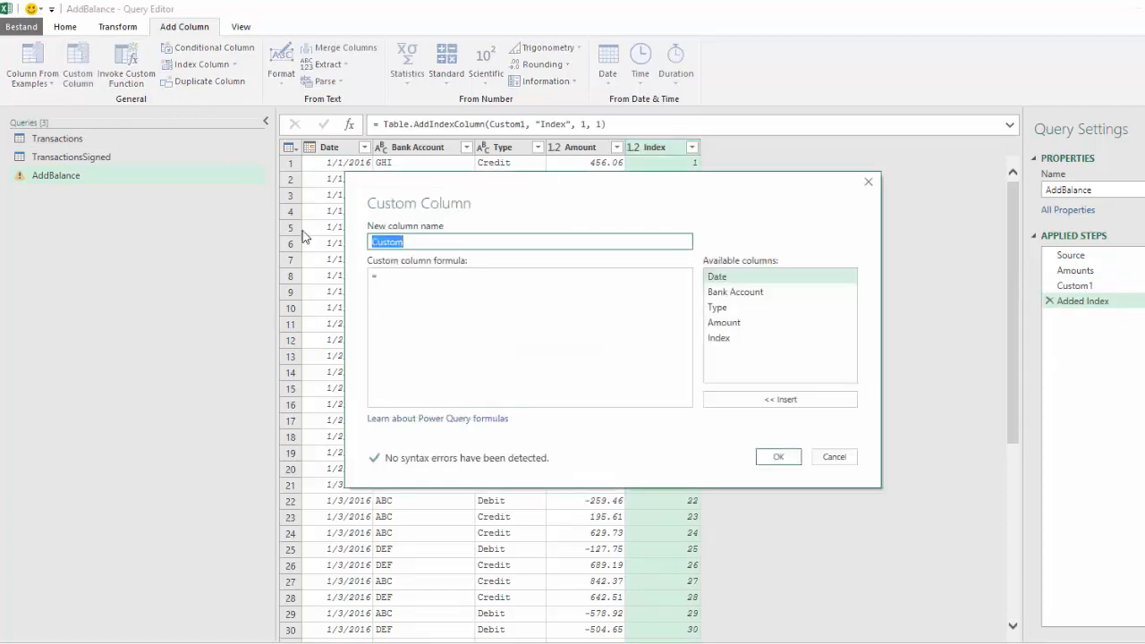
pyautogui.write('Balan')
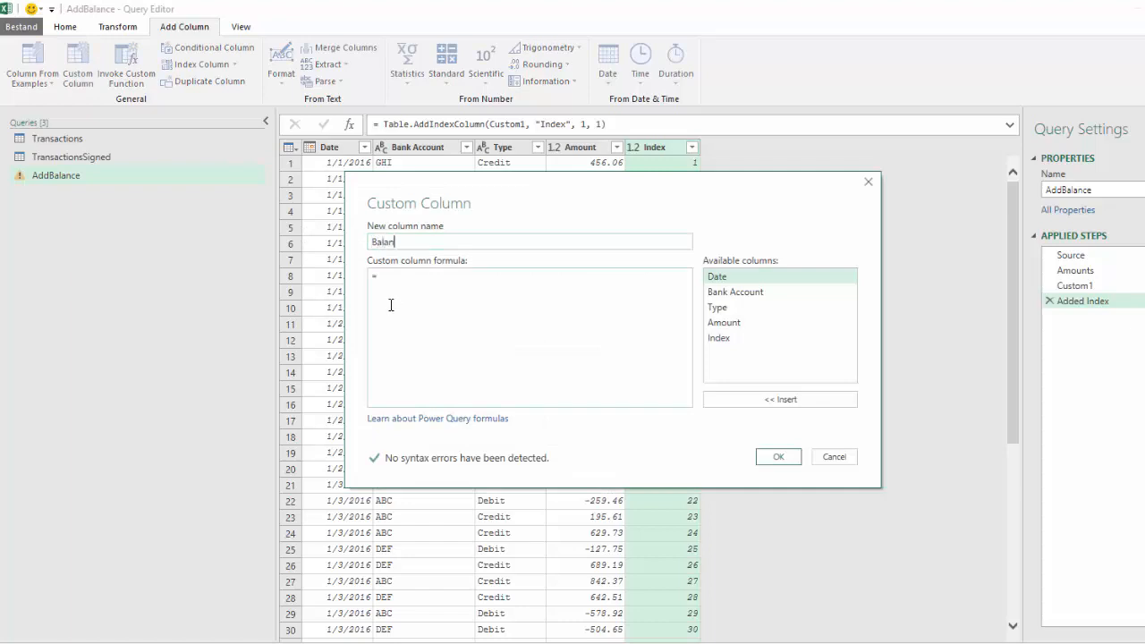
pyautogui.write('ce')
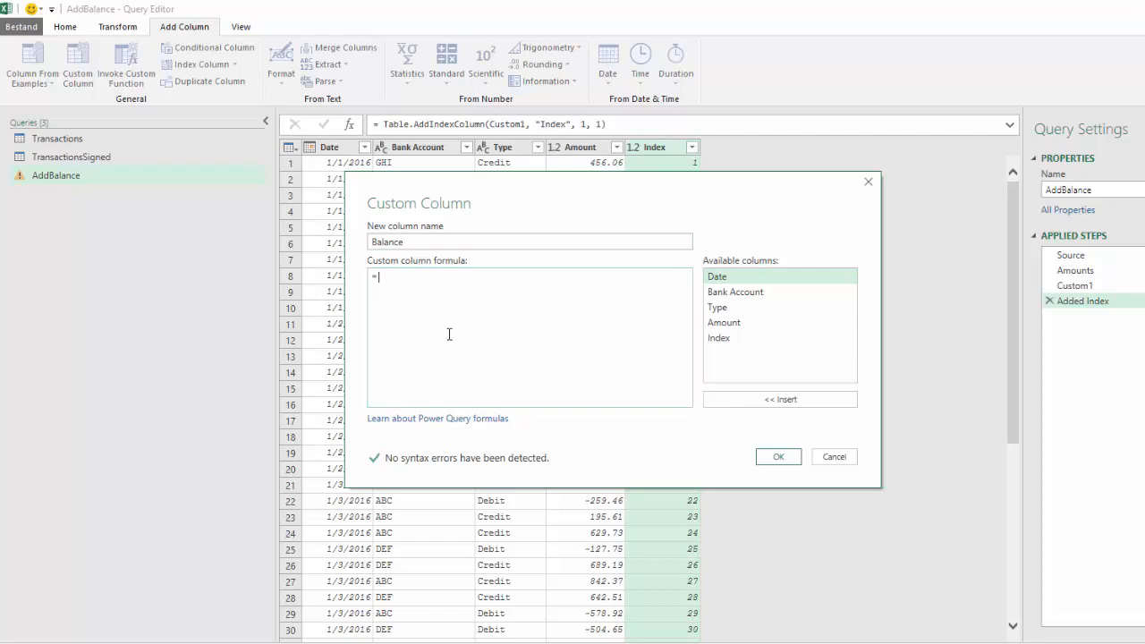
pyautogui.write('List')
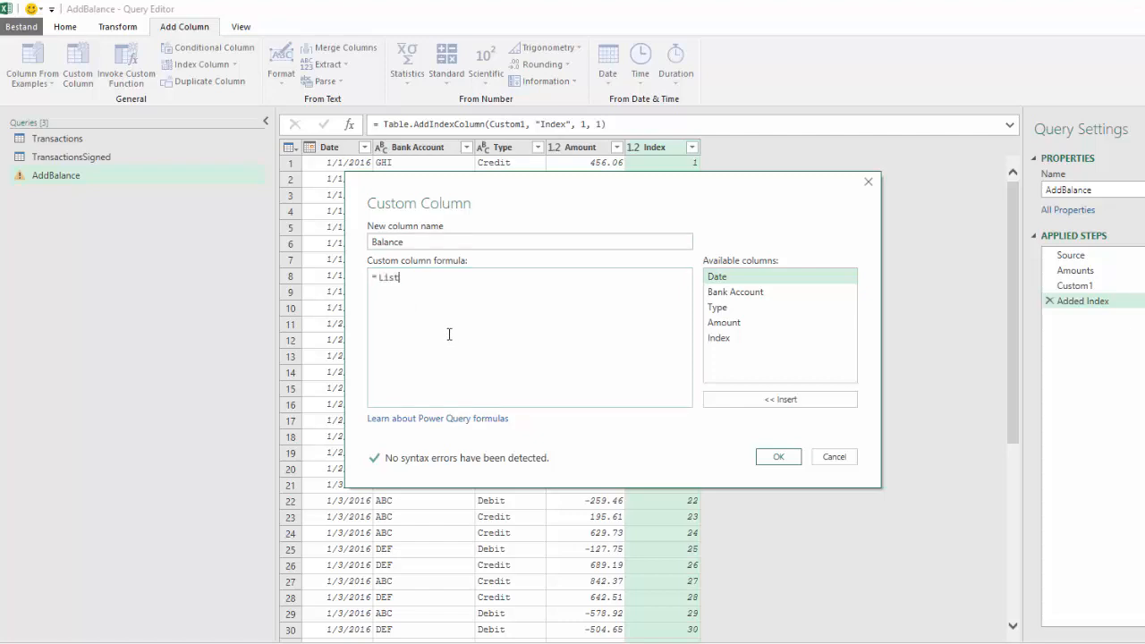
pyautogui.write('.Su')
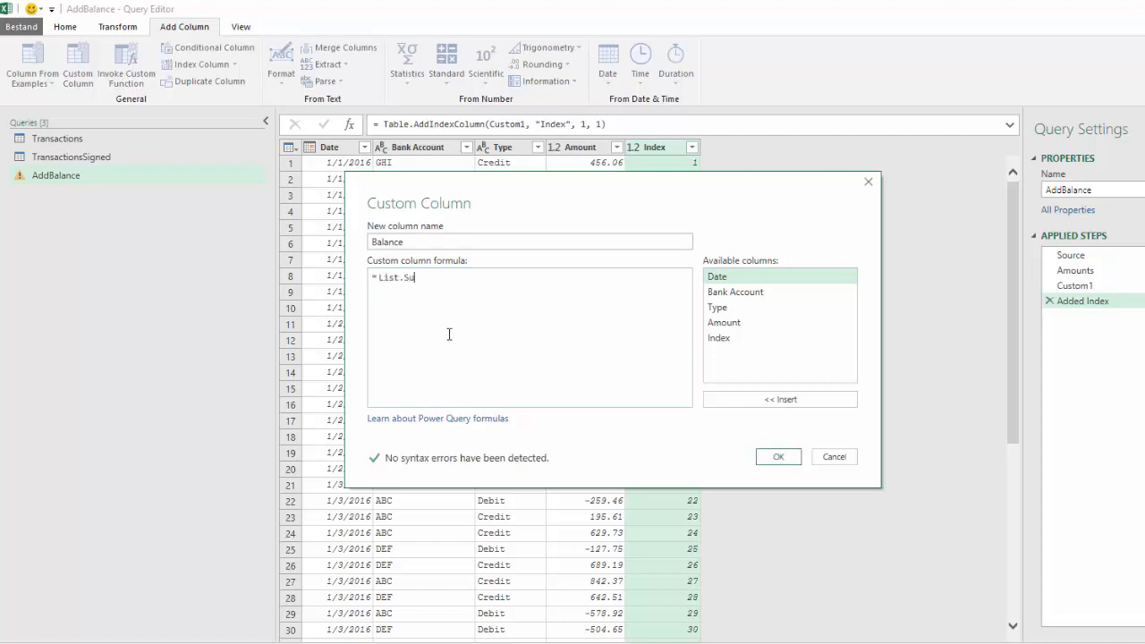
pyautogui.write('m(List.F')
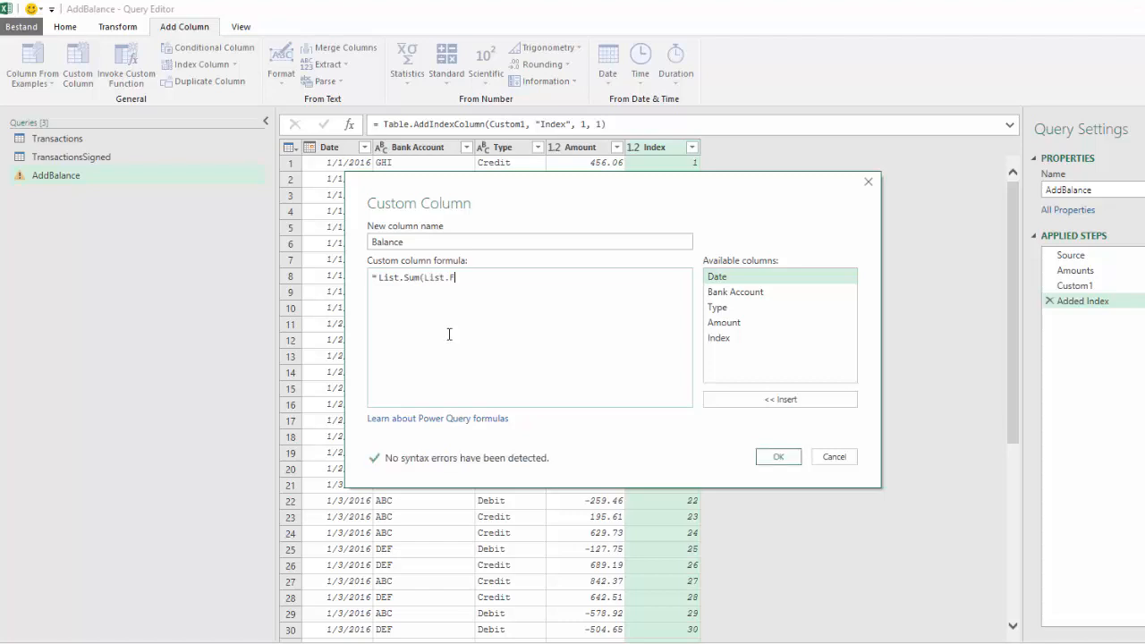
pyautogui.write('irstN')
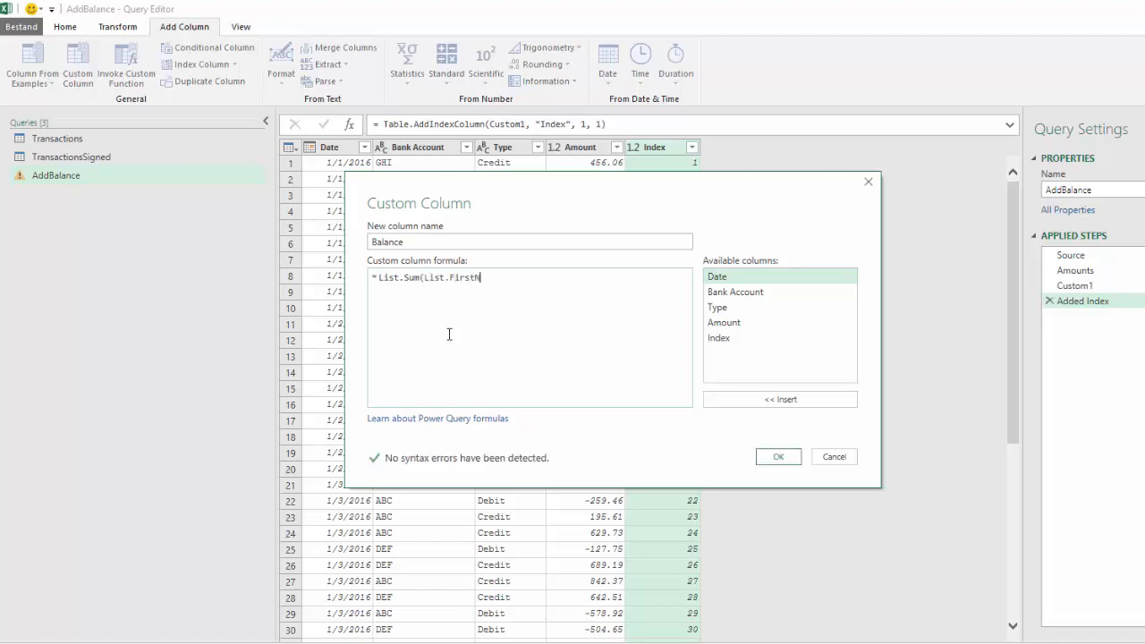
pyautogui.write('(Am')
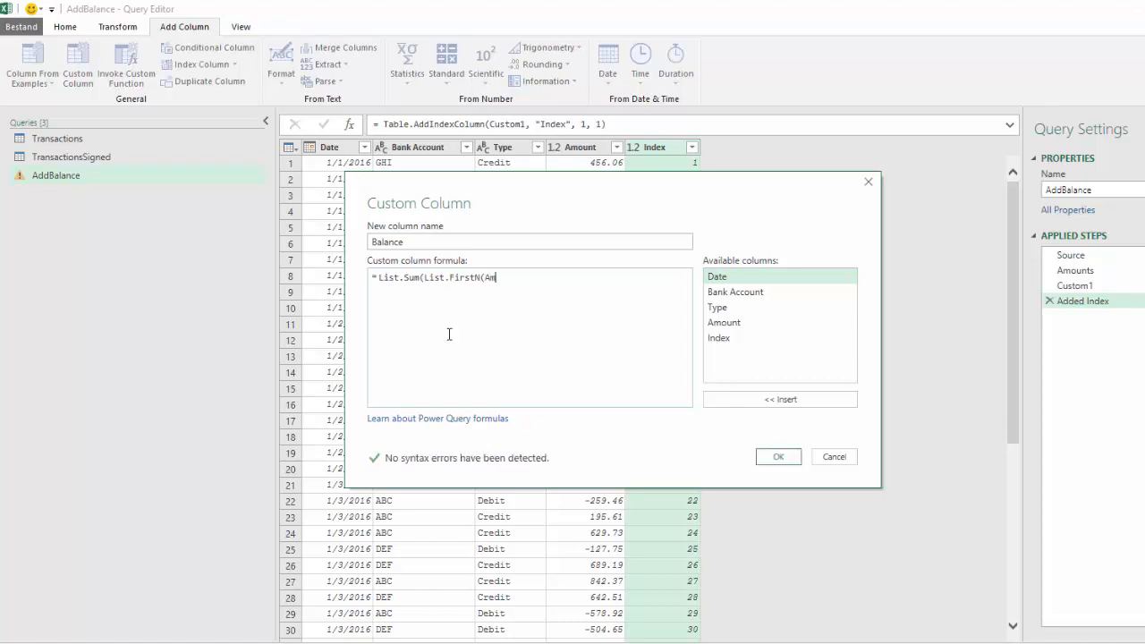
pyautogui.write('ounts,[Index')
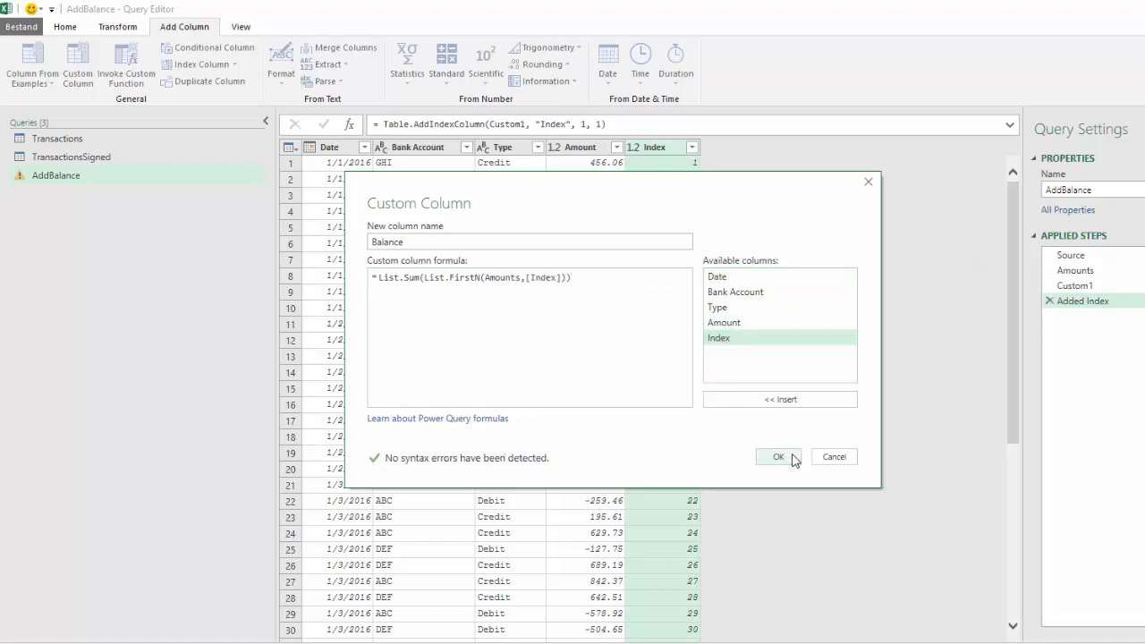
pyautogui.click(777, 456)
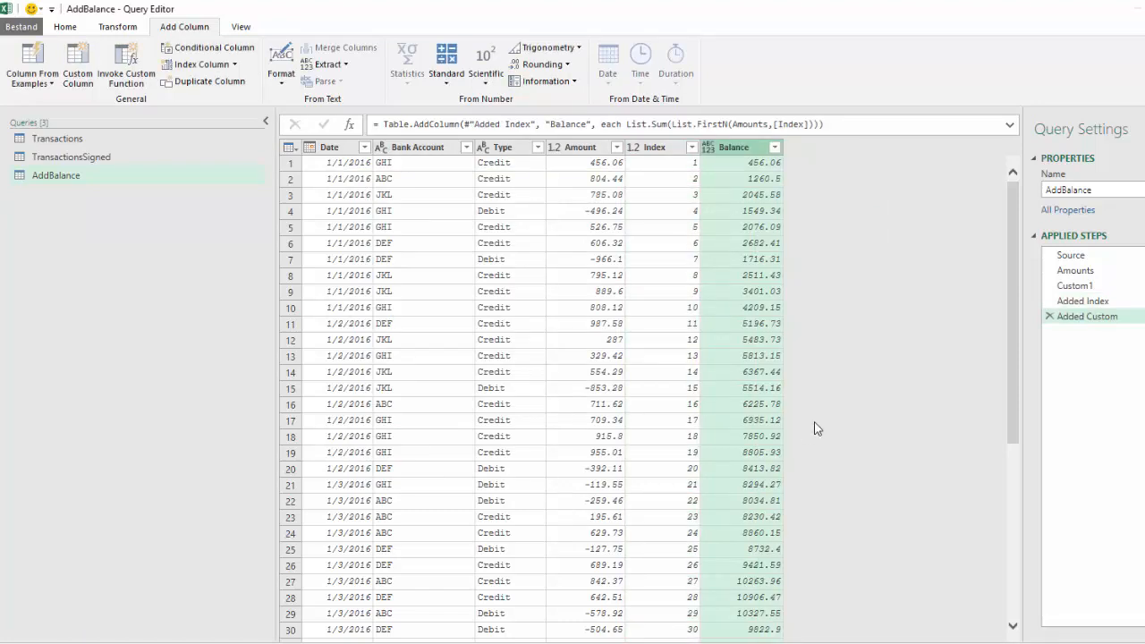
pyautogui.moveTo(839, 188)
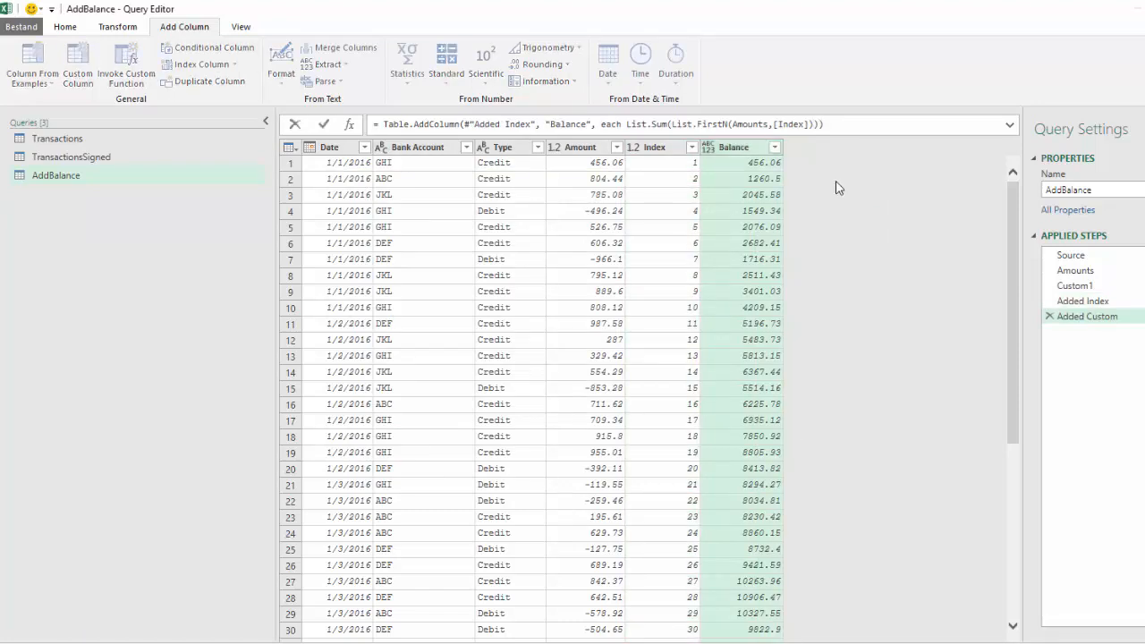
# Step: Append ', type number' to the Balance formula and remove the Index column
pyautogui.write(', type')
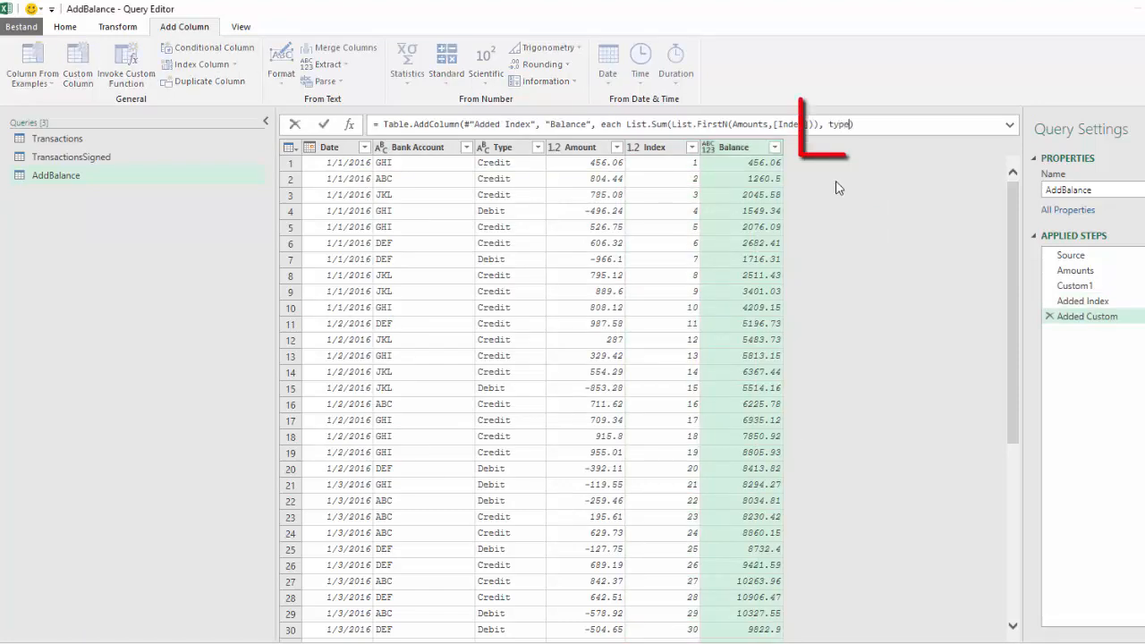
pyautogui.write('number')
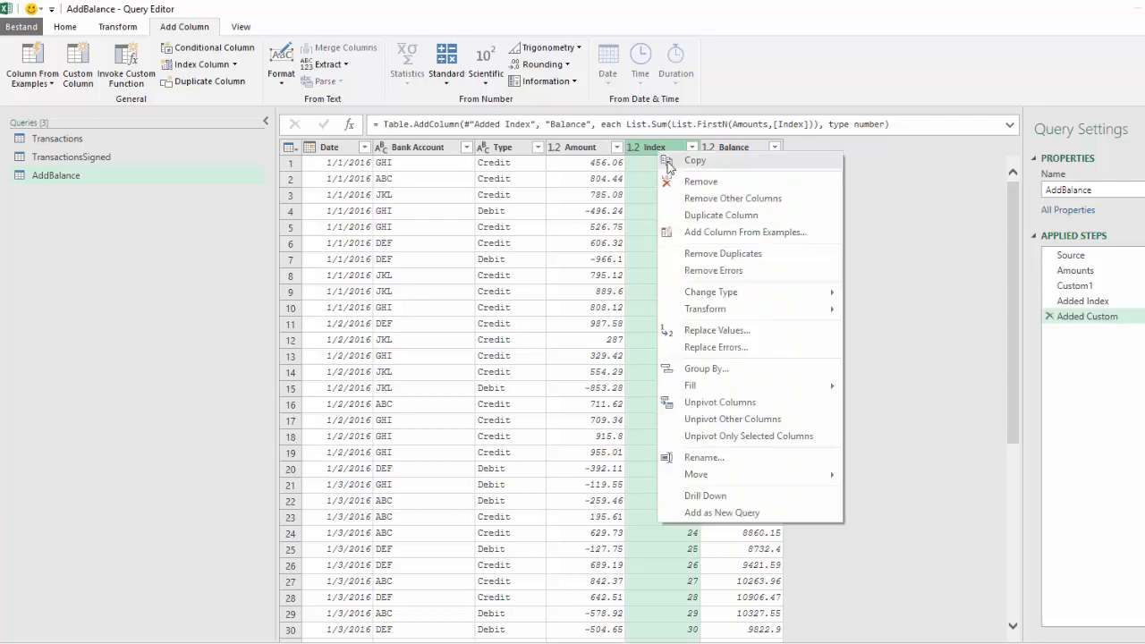
pyautogui.click(700, 180)
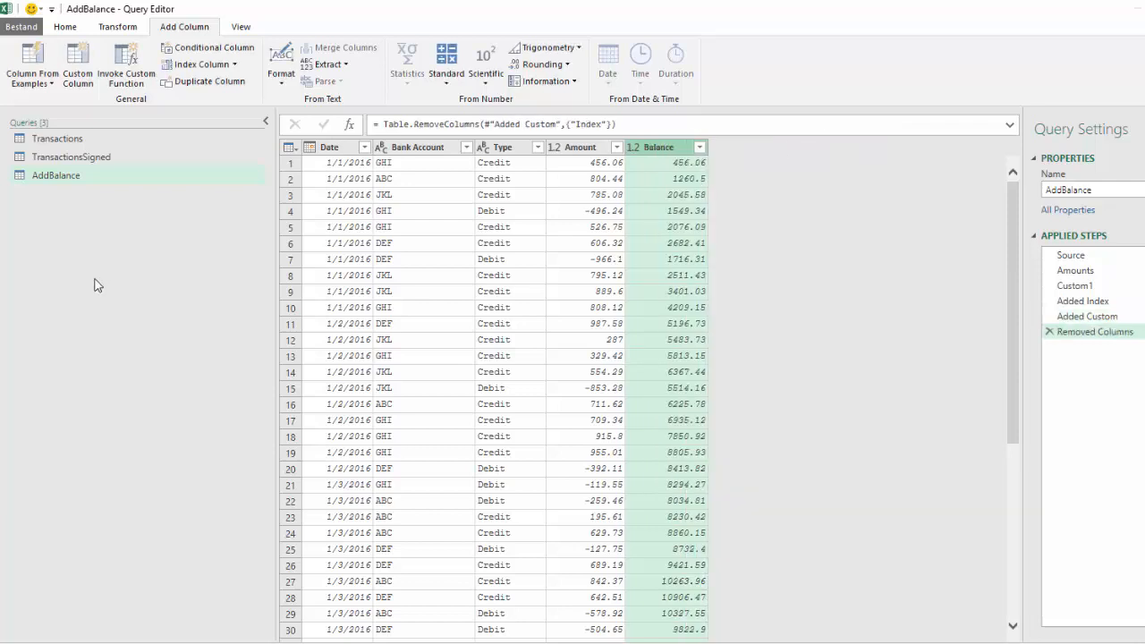
pyautogui.moveTo(63, 175)
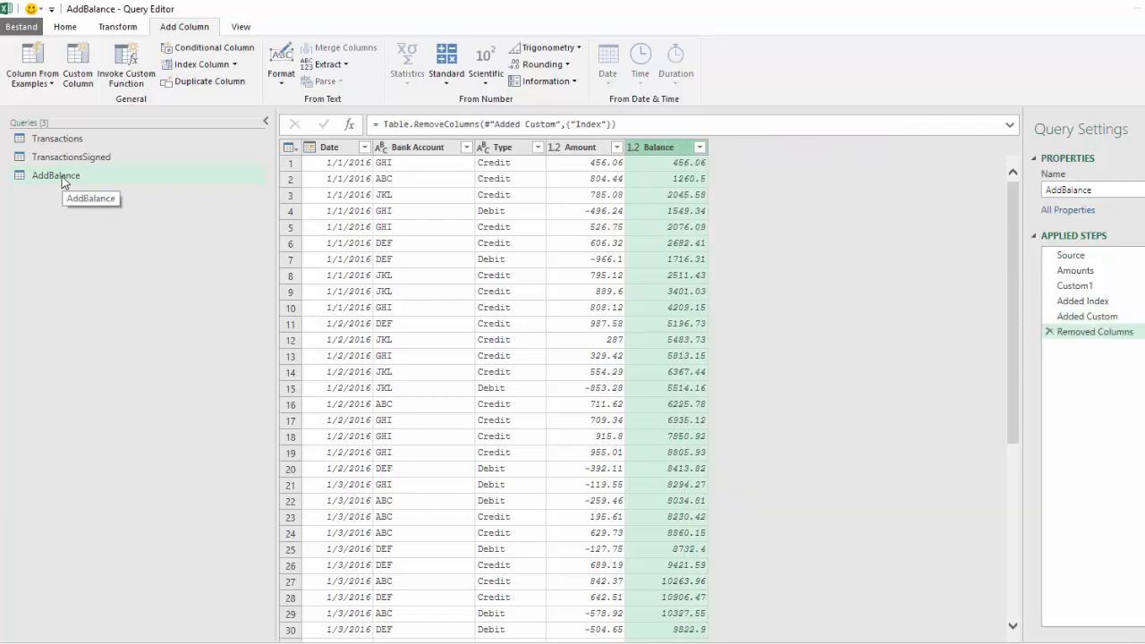
# Step: Prefix the AddBalance code with '(Table as table) as table =>' in the Advanced Editor
pyautogui.rightClick(55, 174)
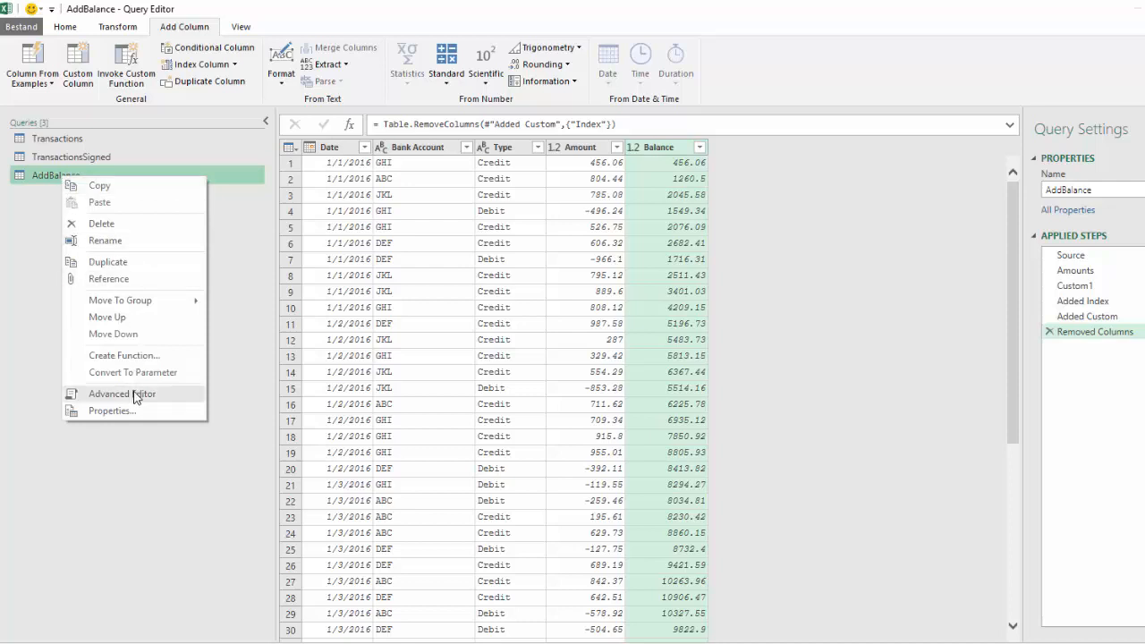
pyautogui.click(121, 394)
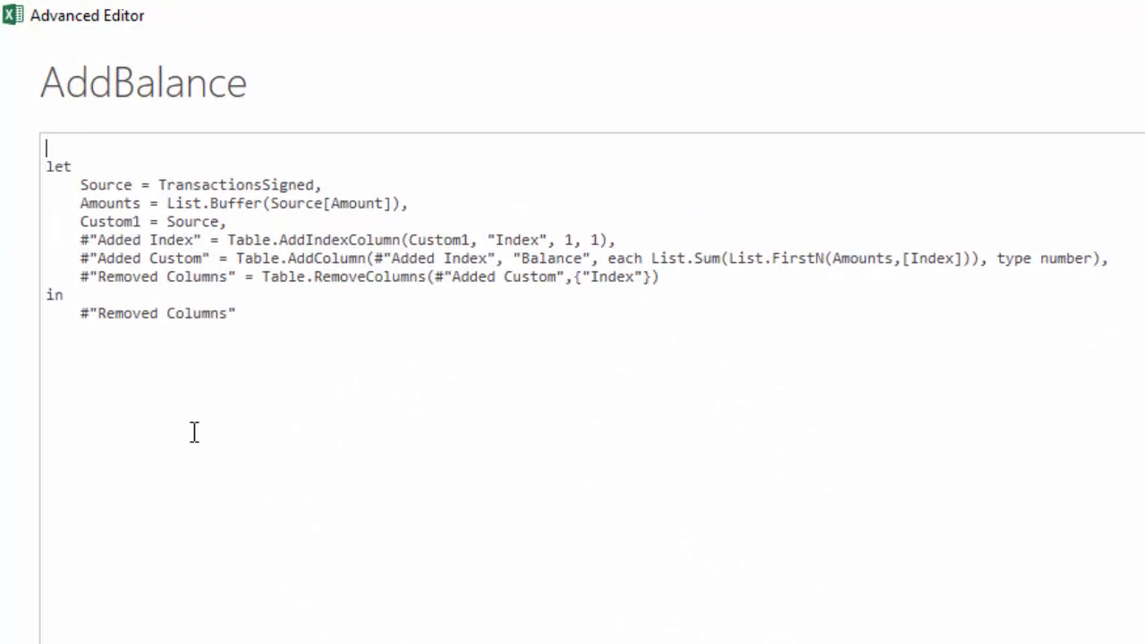
pyautogui.write('(T')
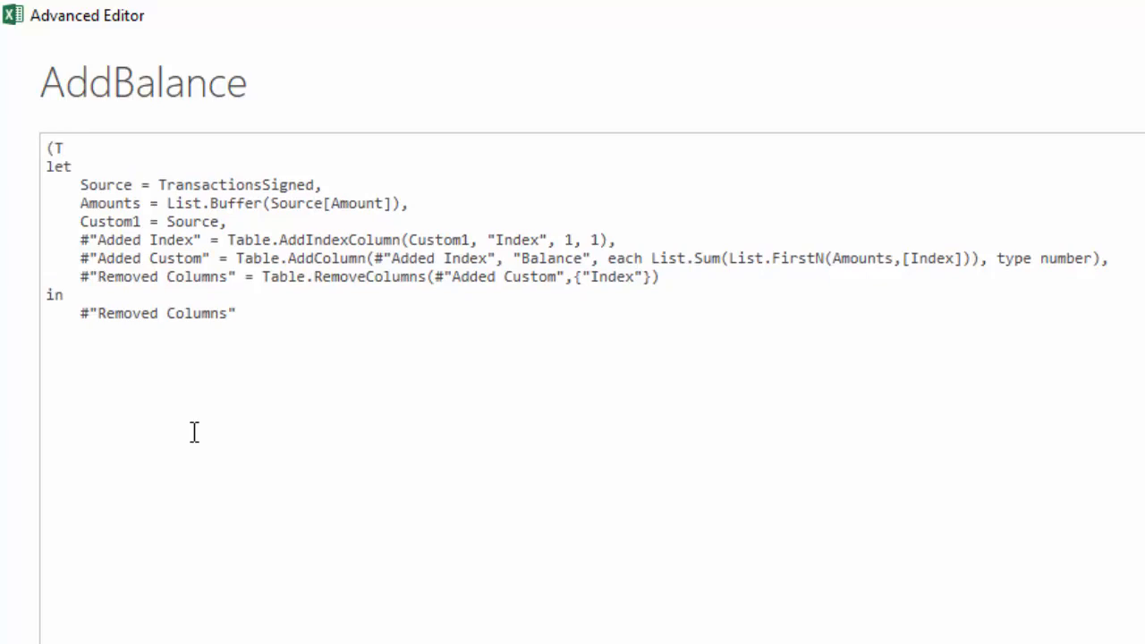
pyautogui.write('able')
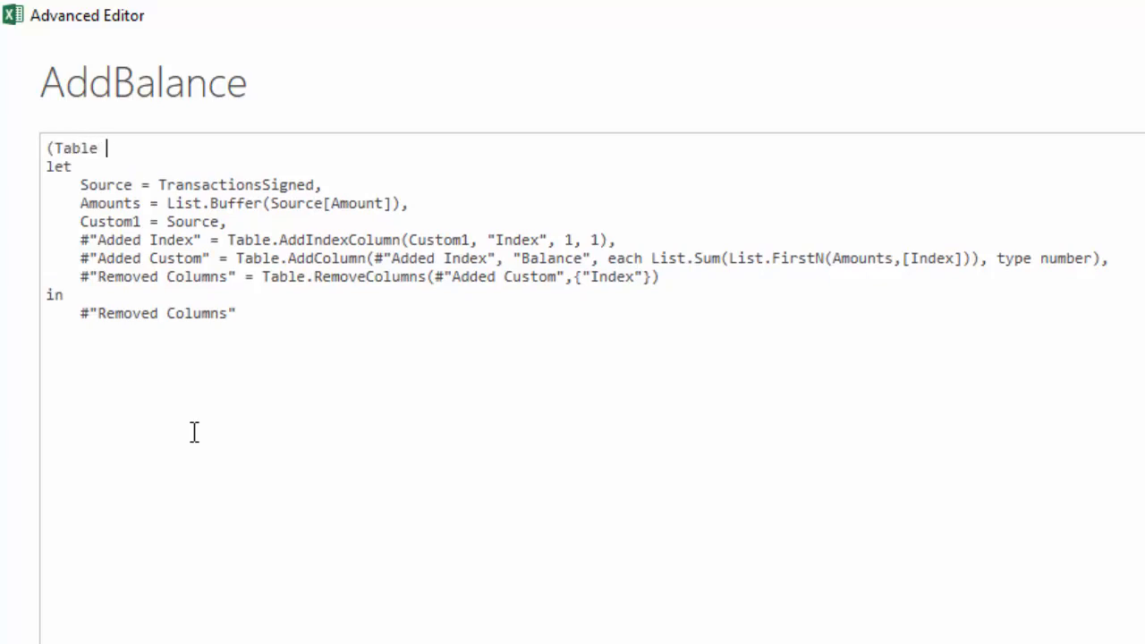
pyautogui.write('as tab')
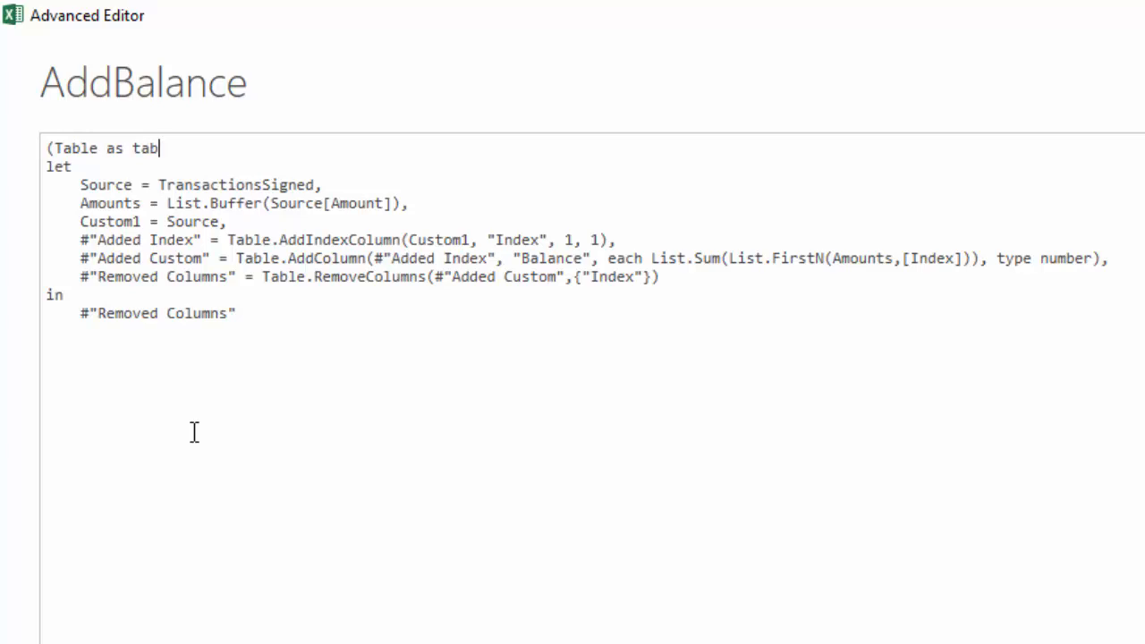
pyautogui.write('le) as t')
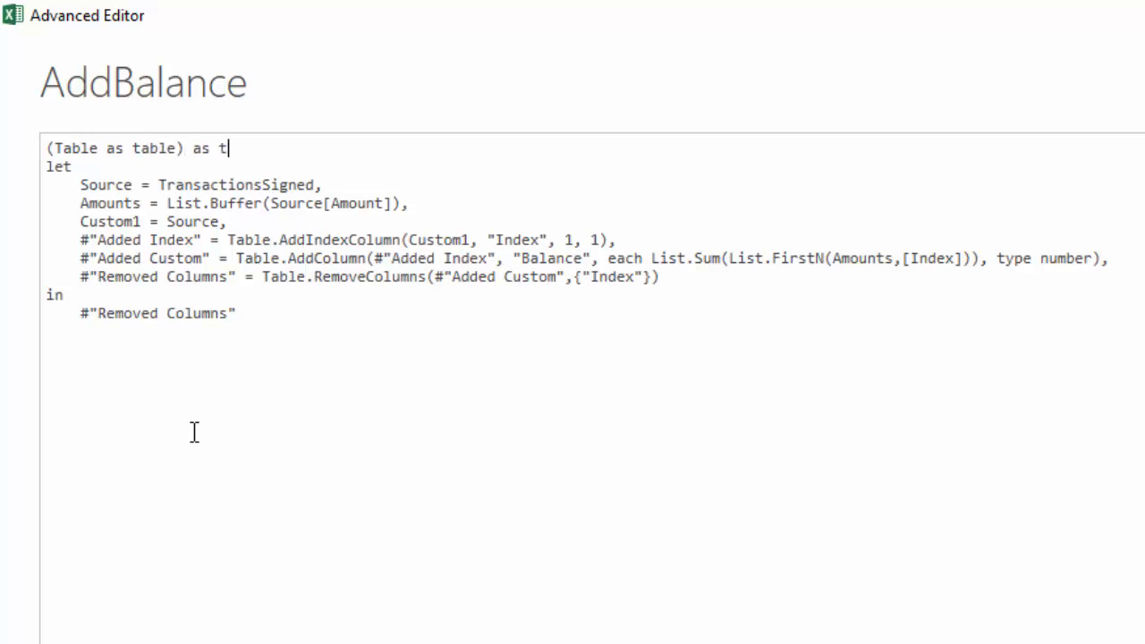
pyautogui.write('able =>')
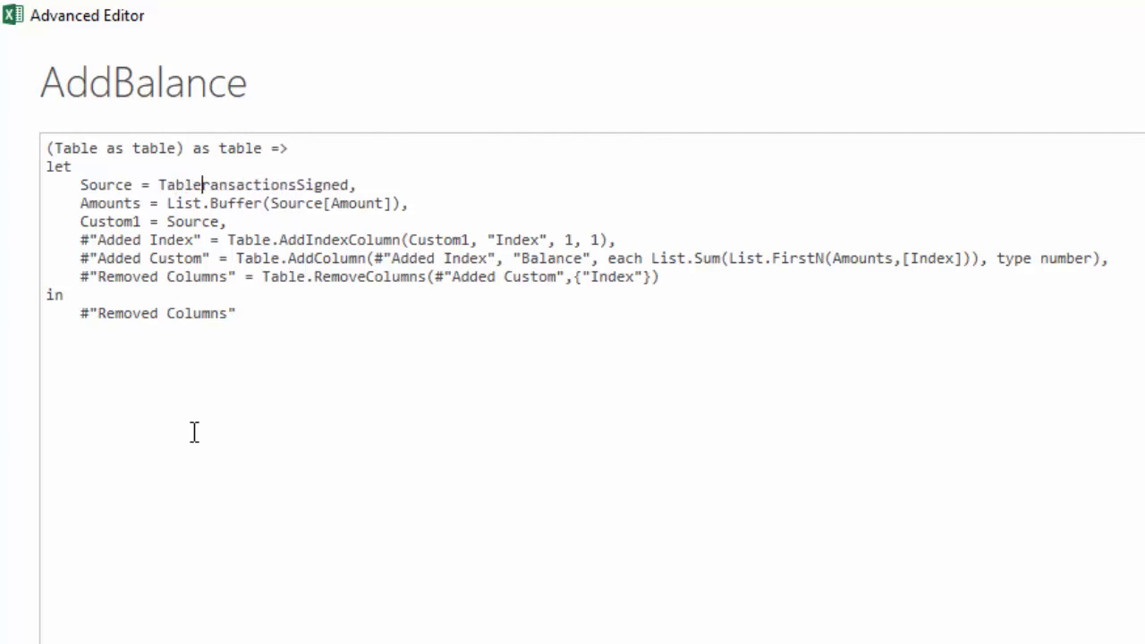
pyautogui.press('Backspace')
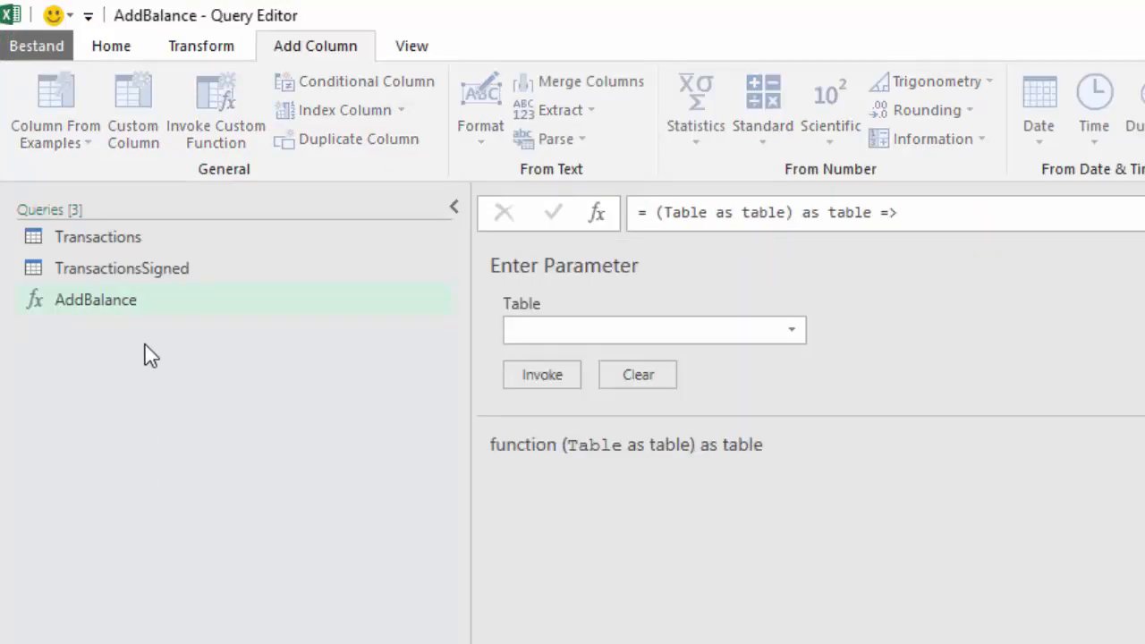
# Step: Select TransactionsSigned in the Queries pane and make TransactionsSigned (2) referencing it
pyautogui.click(121, 267)
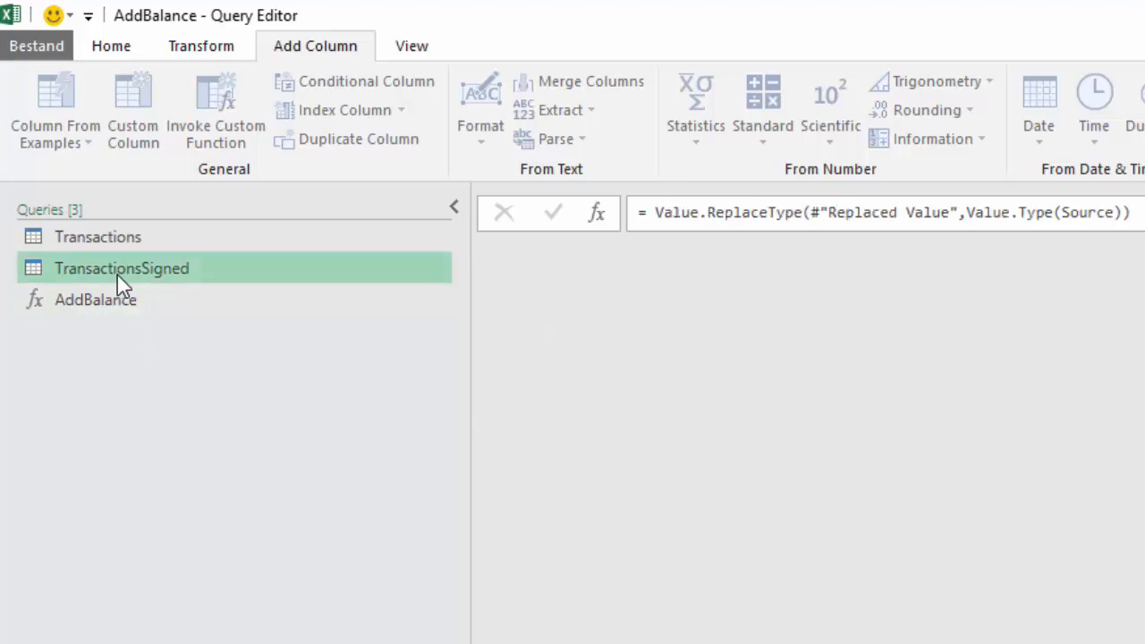
pyautogui.click(121, 268)
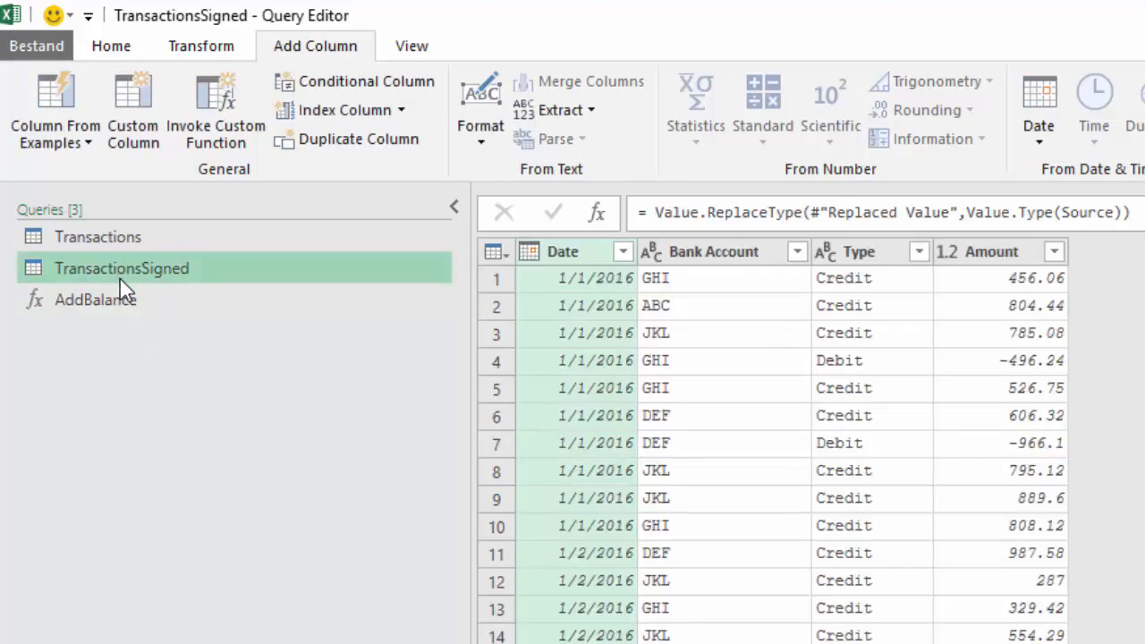
pyautogui.rightClick(121, 267)
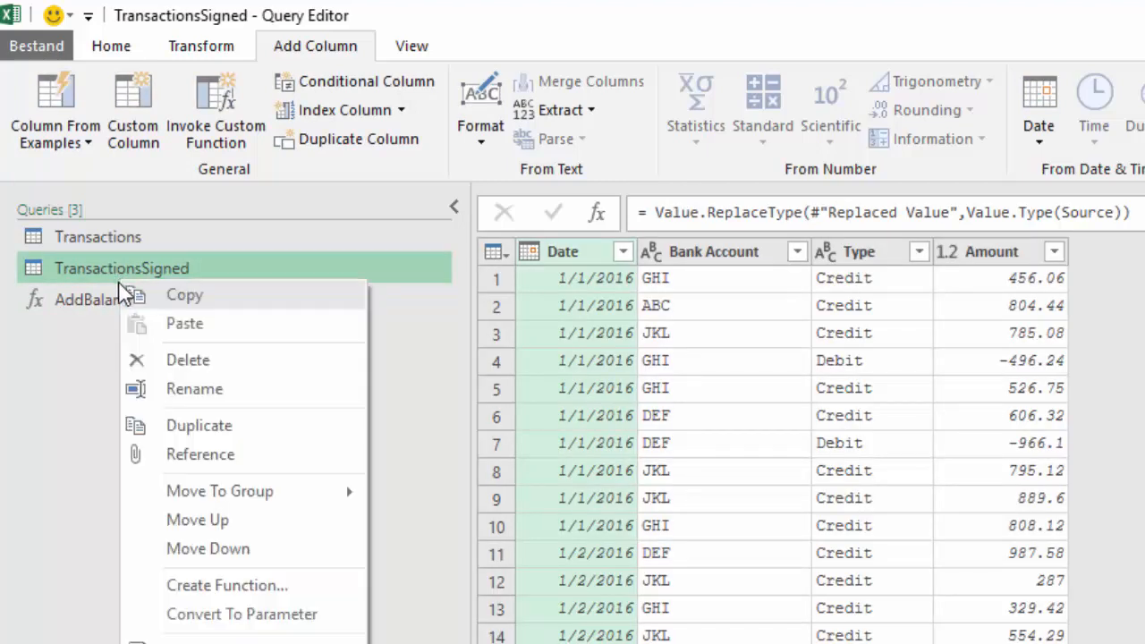
pyautogui.click(199, 425)
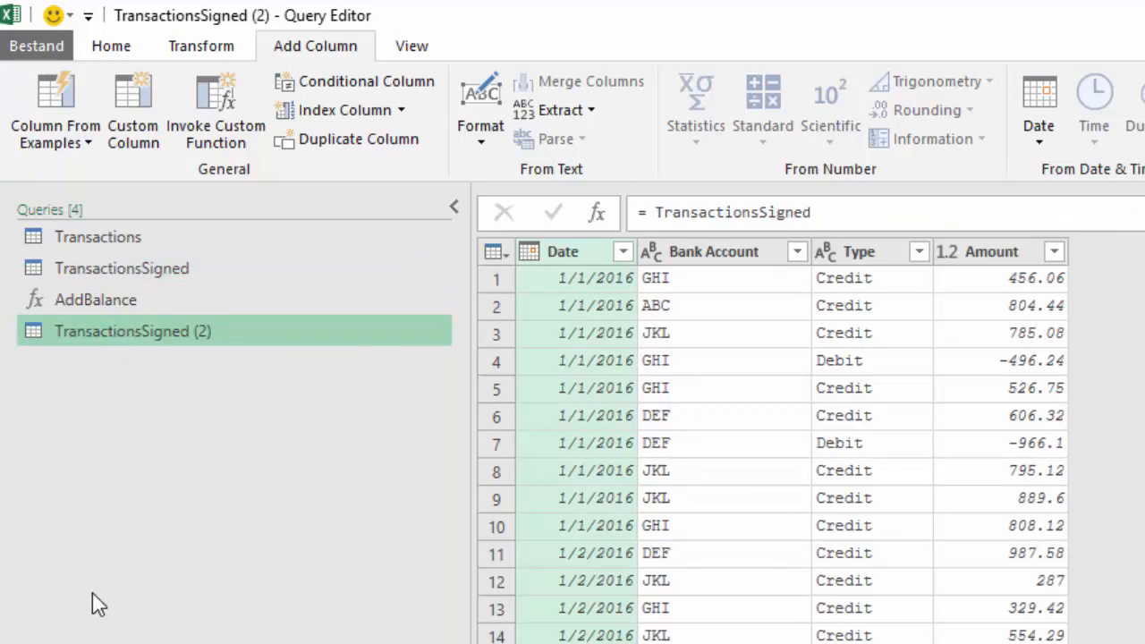
# Step: Rename TransactionsSigned (2) to TransactionsWithBalance and add a zero-based Index column
pyautogui.doubleClick(131, 330)
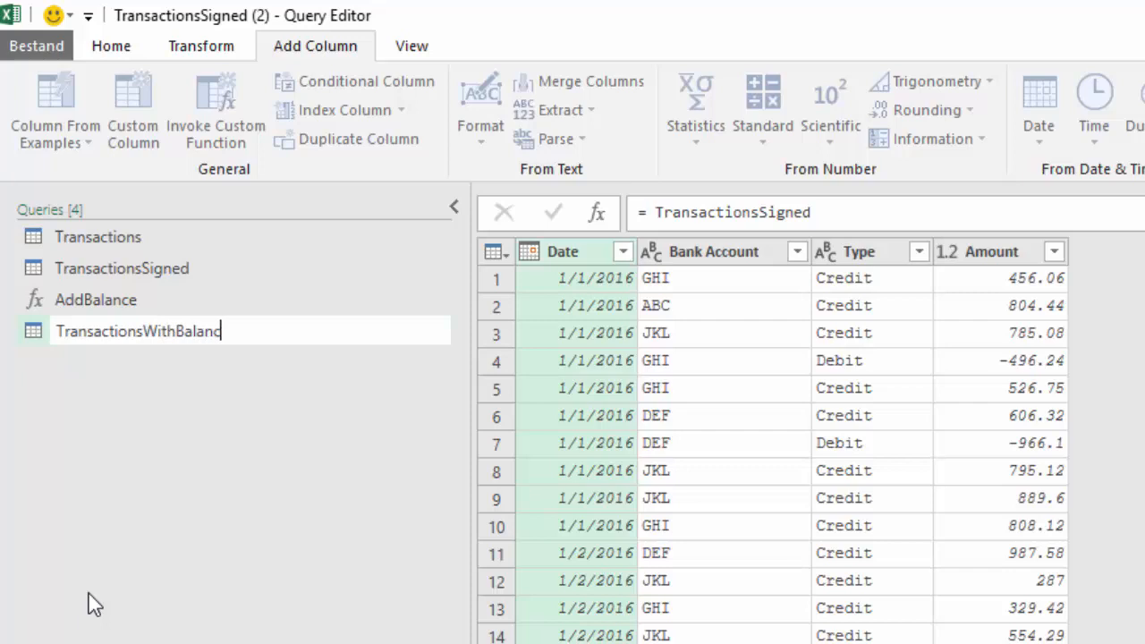
pyautogui.press('Return')
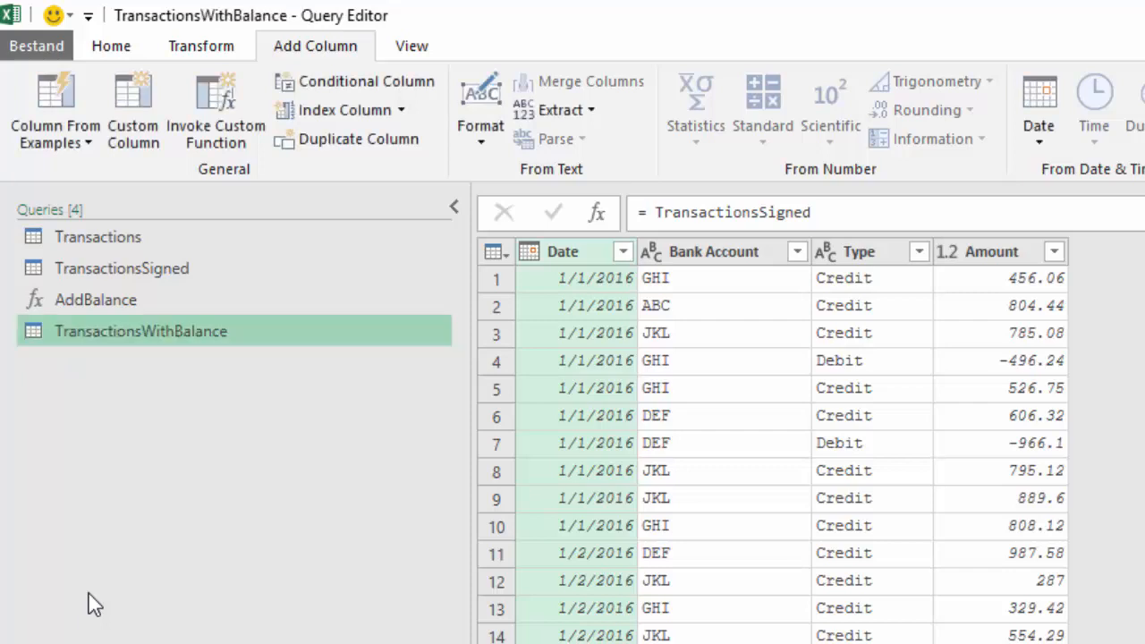
pyautogui.moveTo(276, 543)
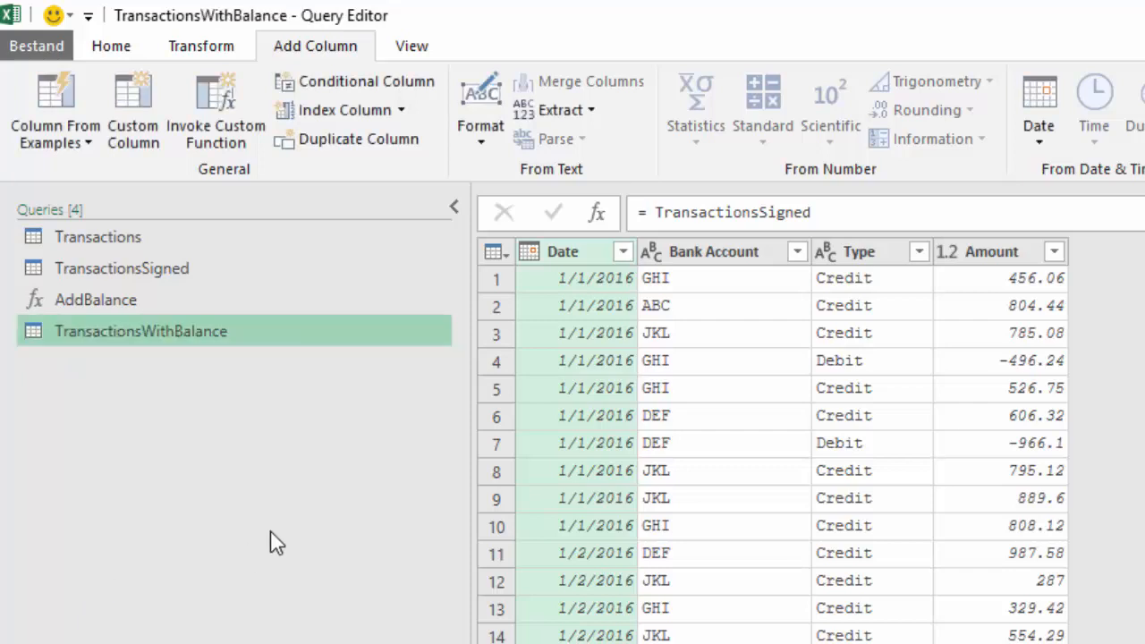
pyautogui.moveTo(333, 134)
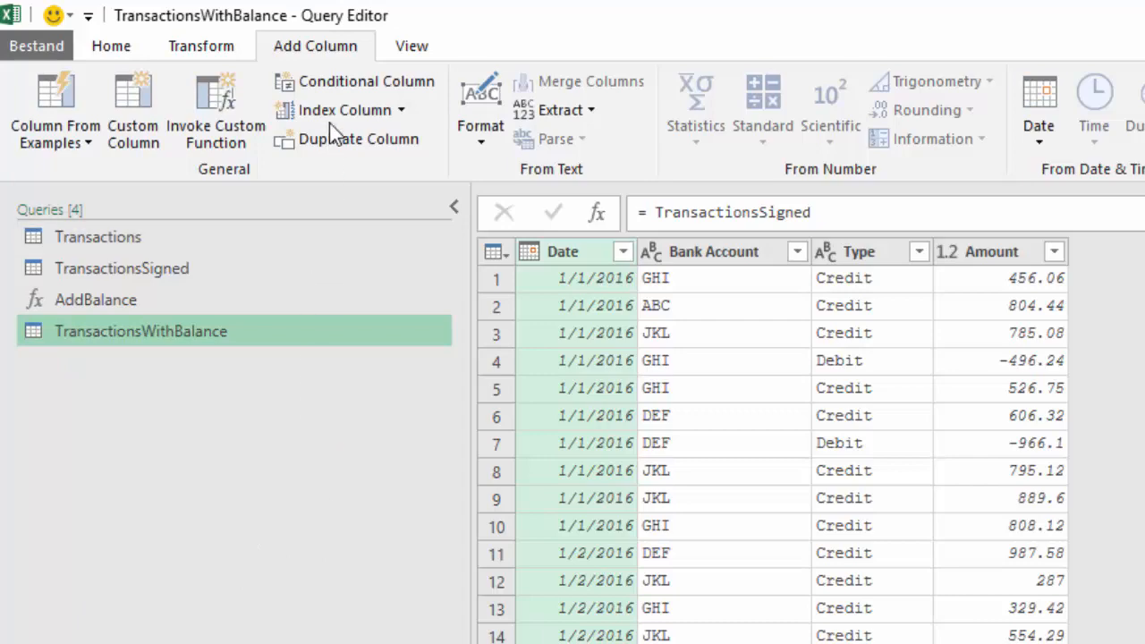
pyautogui.click(345, 109)
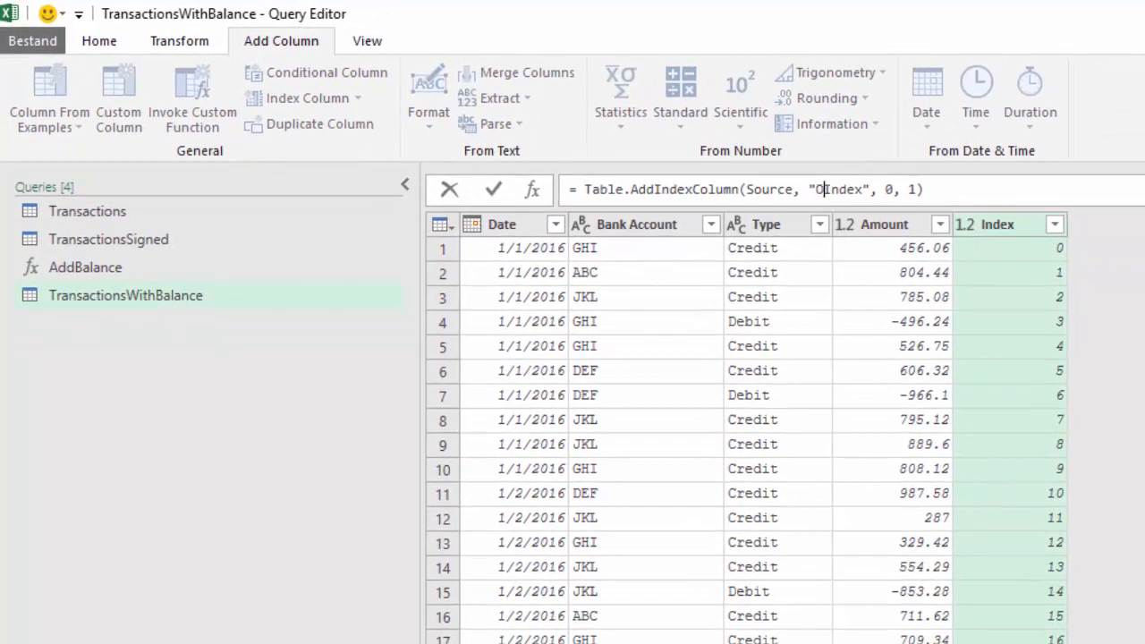
# Step: Name the index column OriginalSort in the formula bar
pyautogui.write('riginalSort')
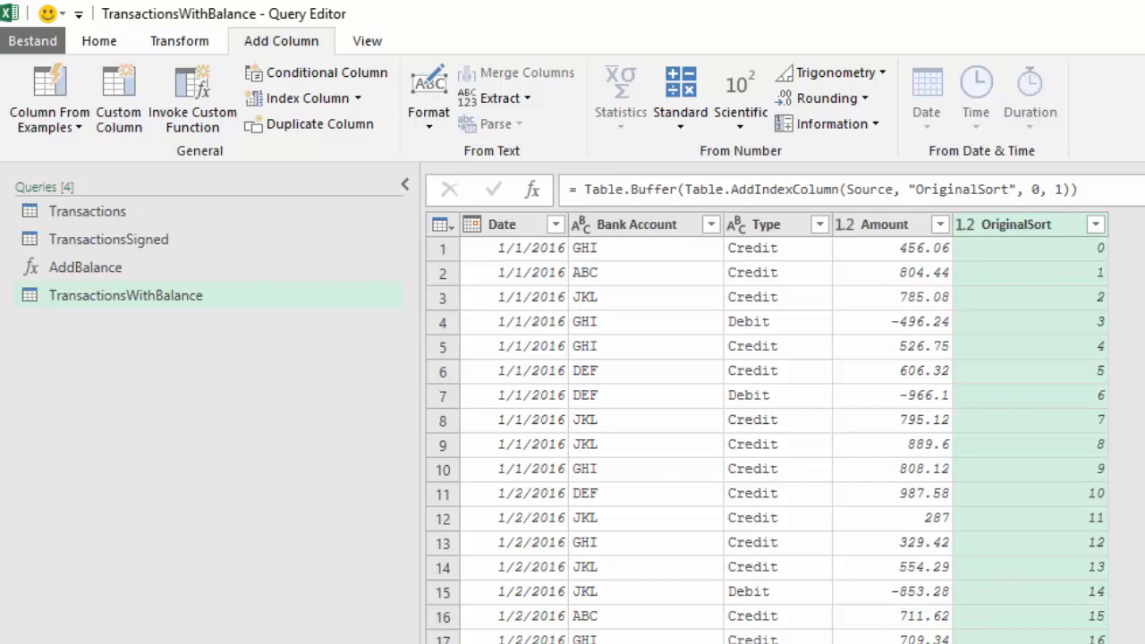
pyautogui.moveTo(644, 224)
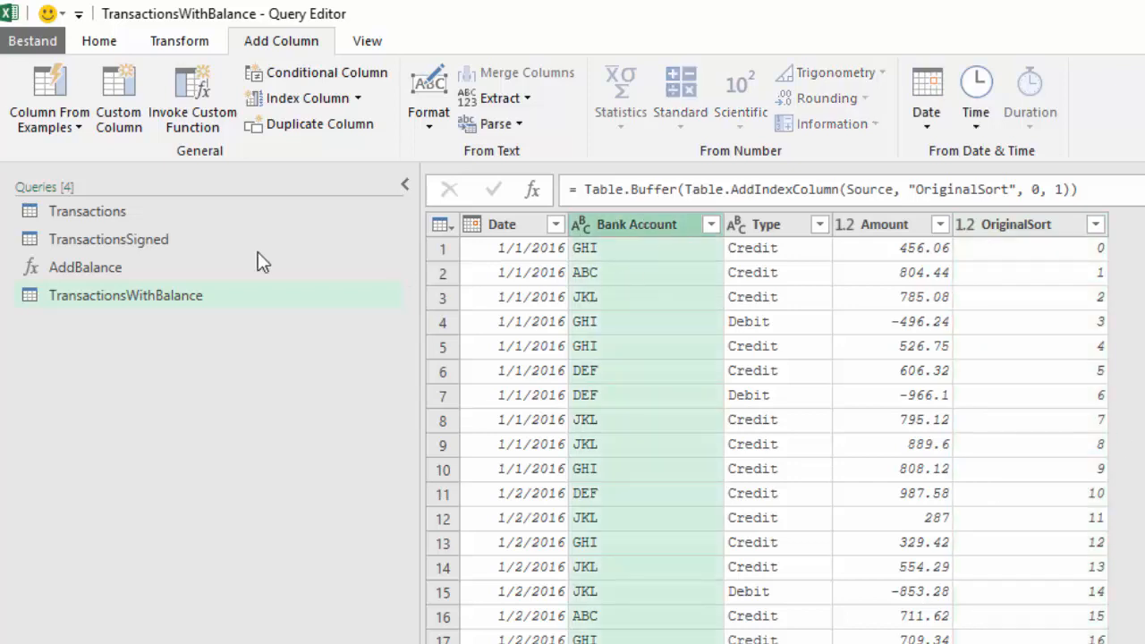
# Step: Group the rows by Bank Account into a new 'Tables' column using the All Rows operation
pyautogui.click(98, 40)
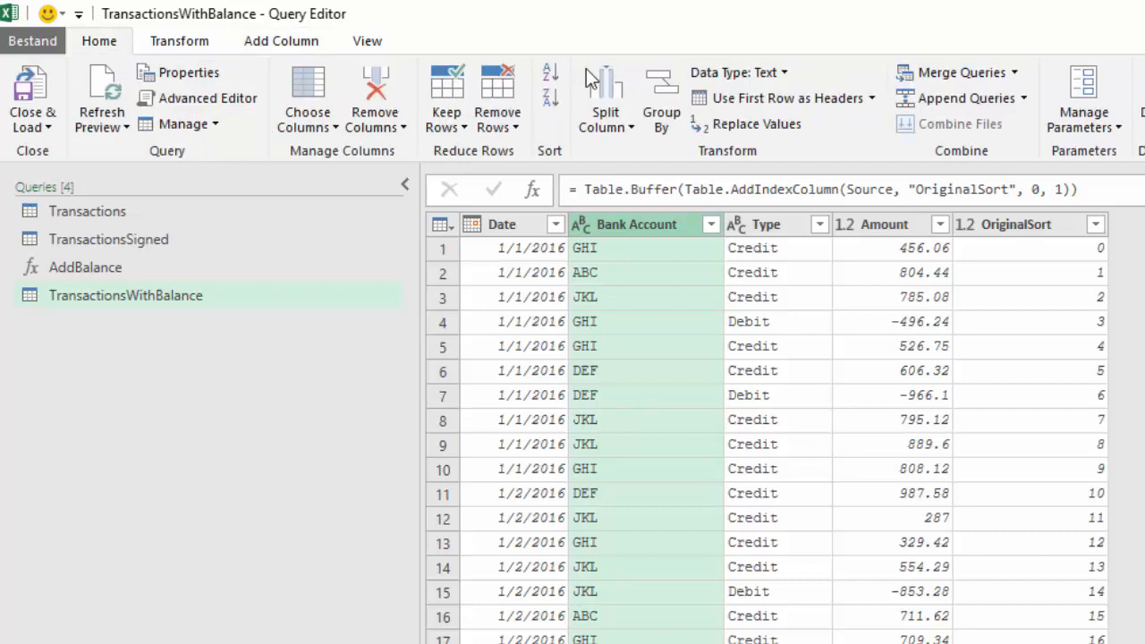
pyautogui.click(661, 99)
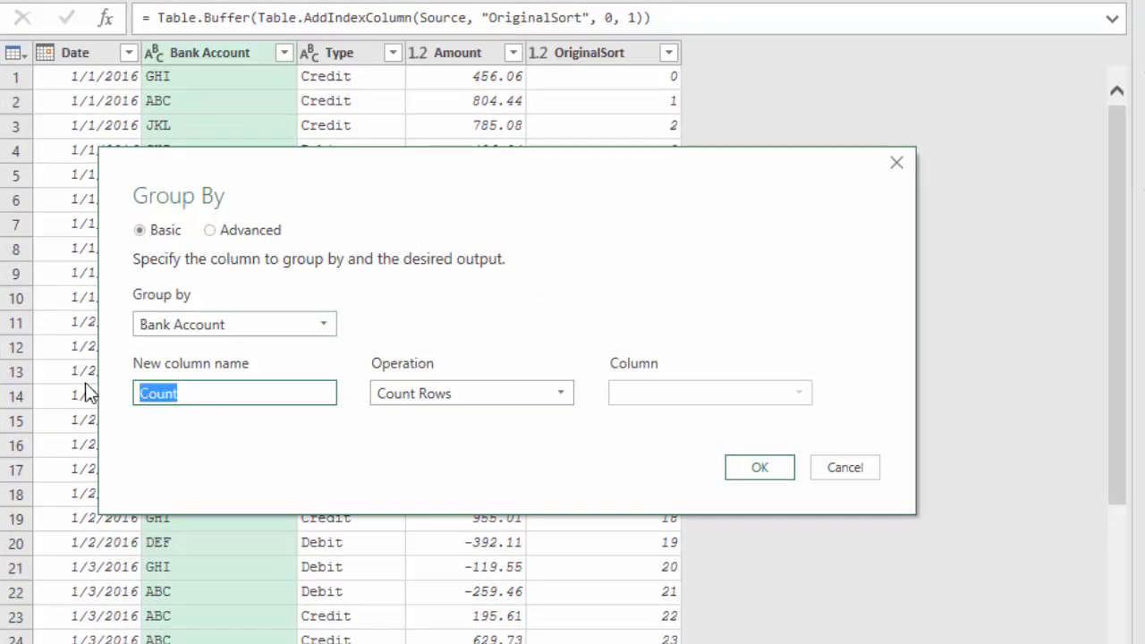
pyautogui.write('Ta')
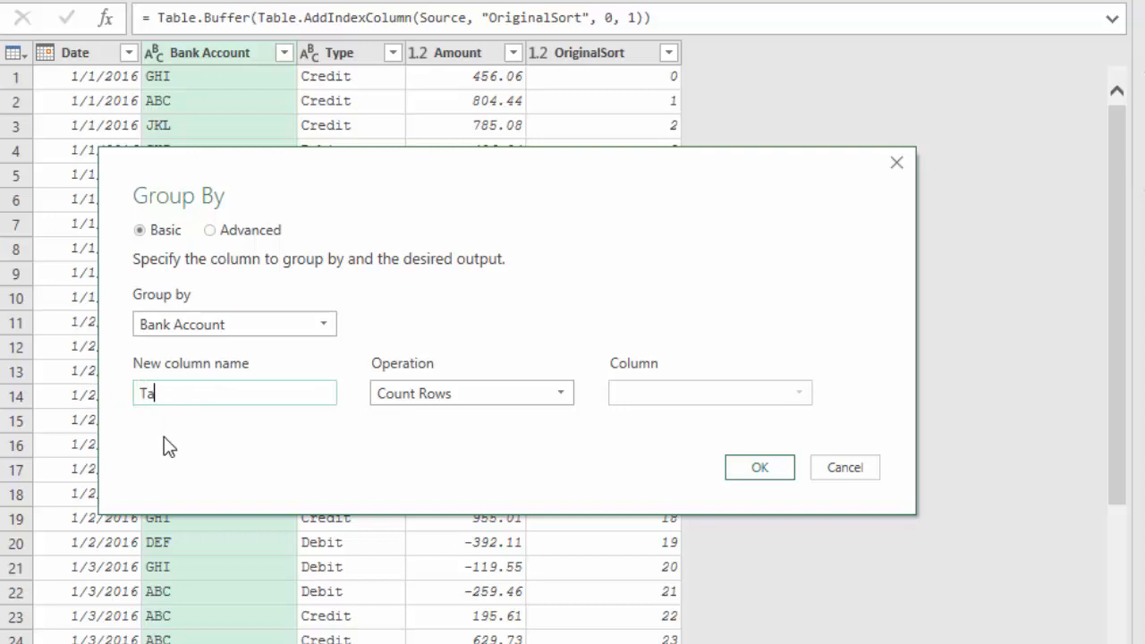
pyautogui.write('bles')
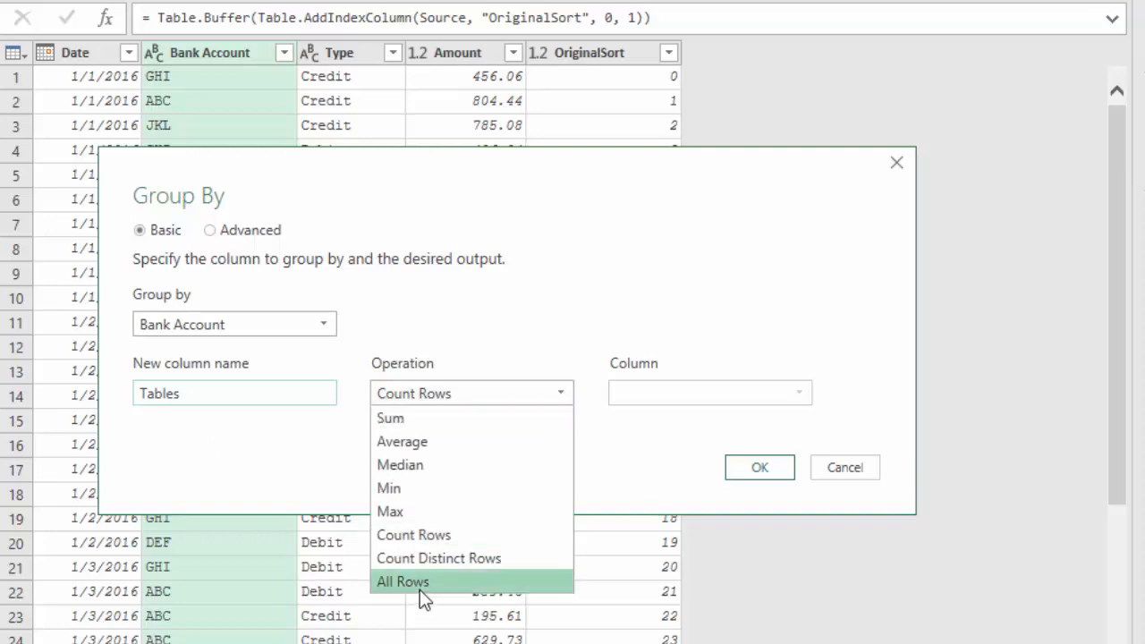
pyautogui.click(402, 581)
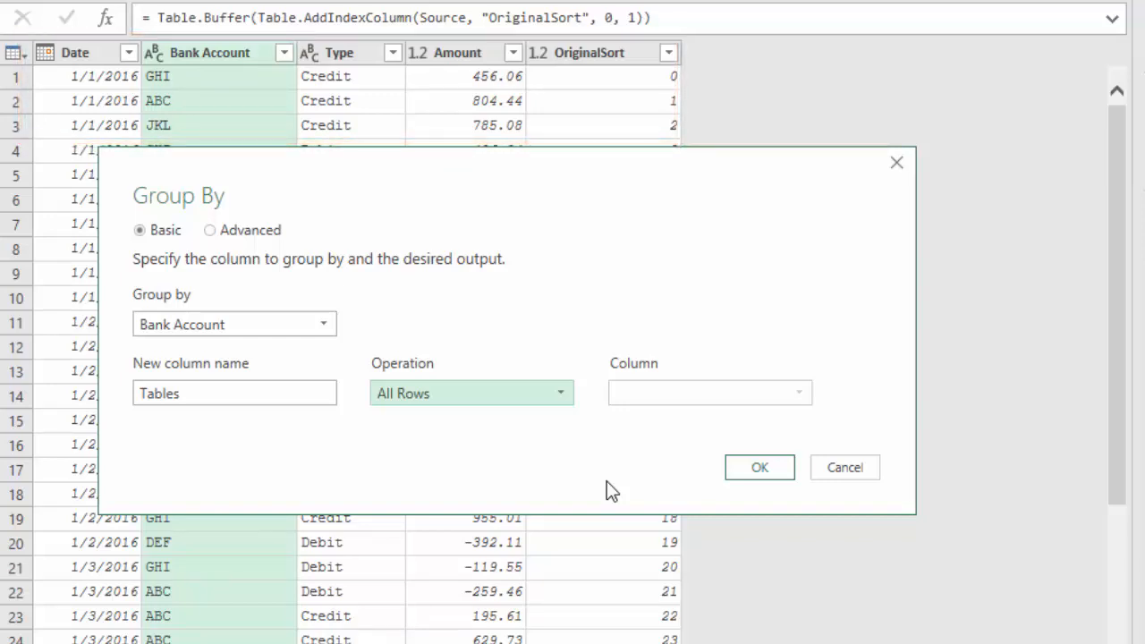
pyautogui.moveTo(742, 445)
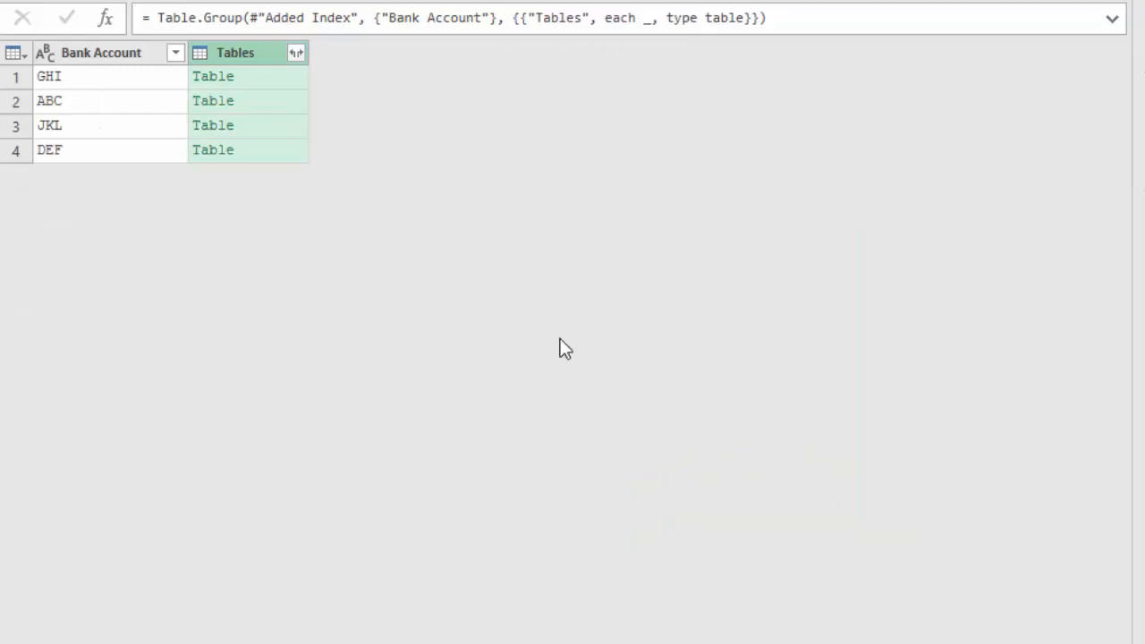
pyautogui.moveTo(296, 53)
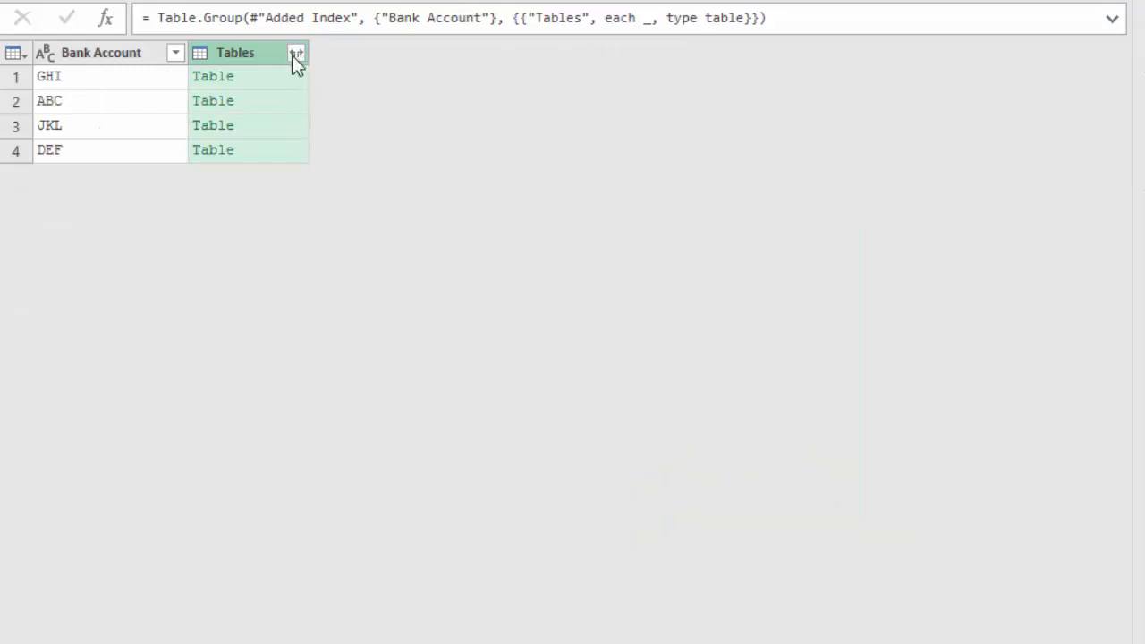
pyautogui.click(296, 53)
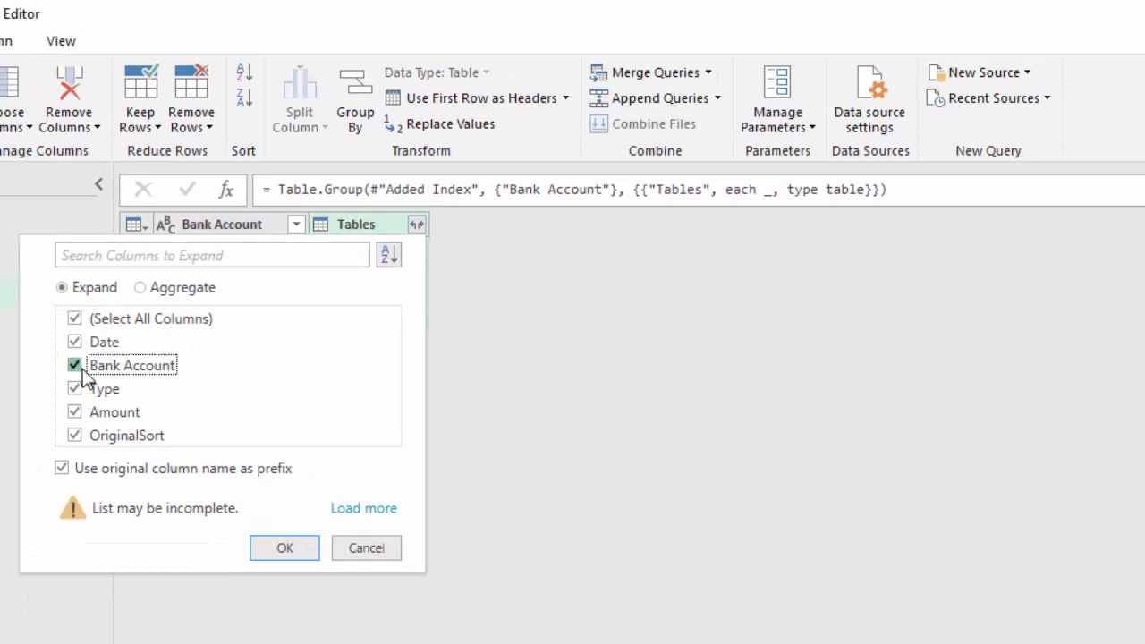
pyautogui.click(74, 365)
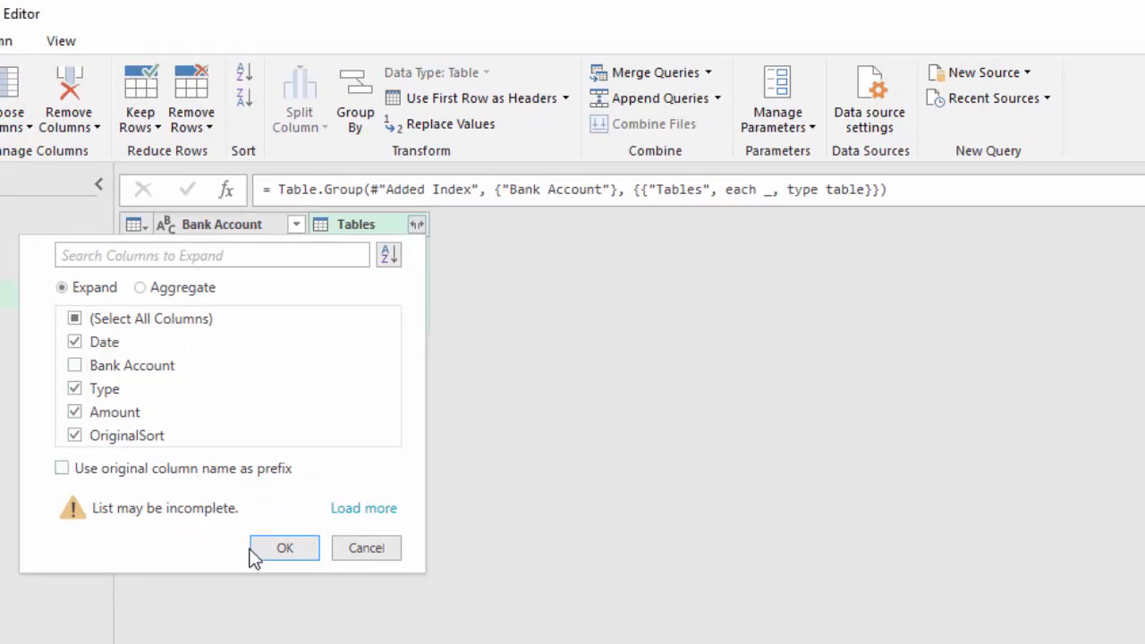
pyautogui.click(285, 547)
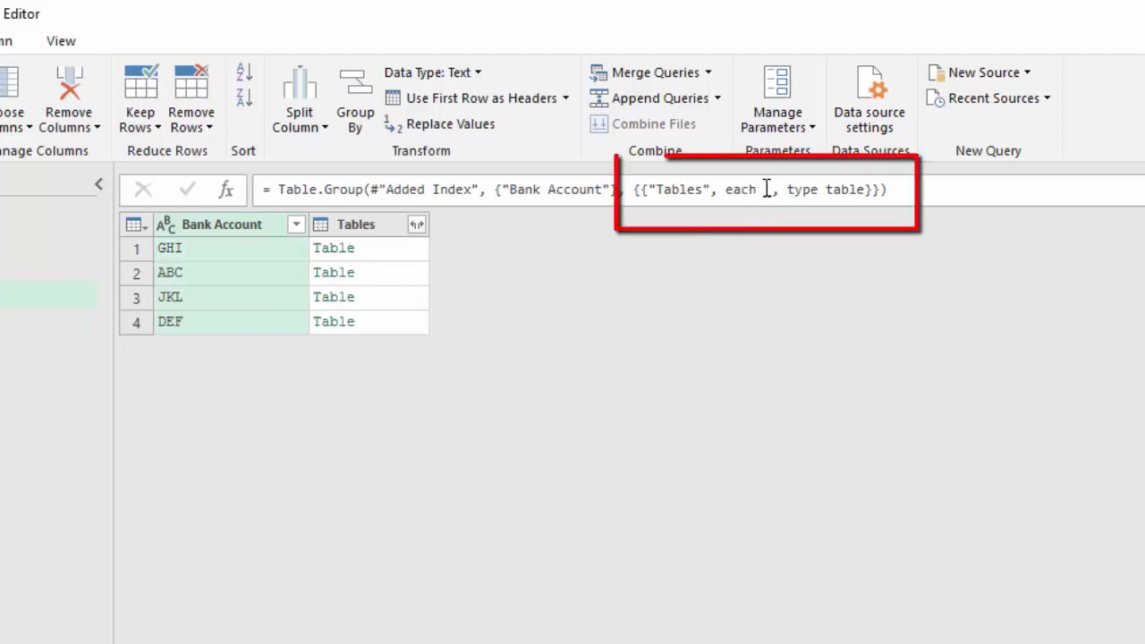
# Step: Replace the Group By formula's generic 'type table' with Value.Type(#"Added Index")
pyautogui.write('_')
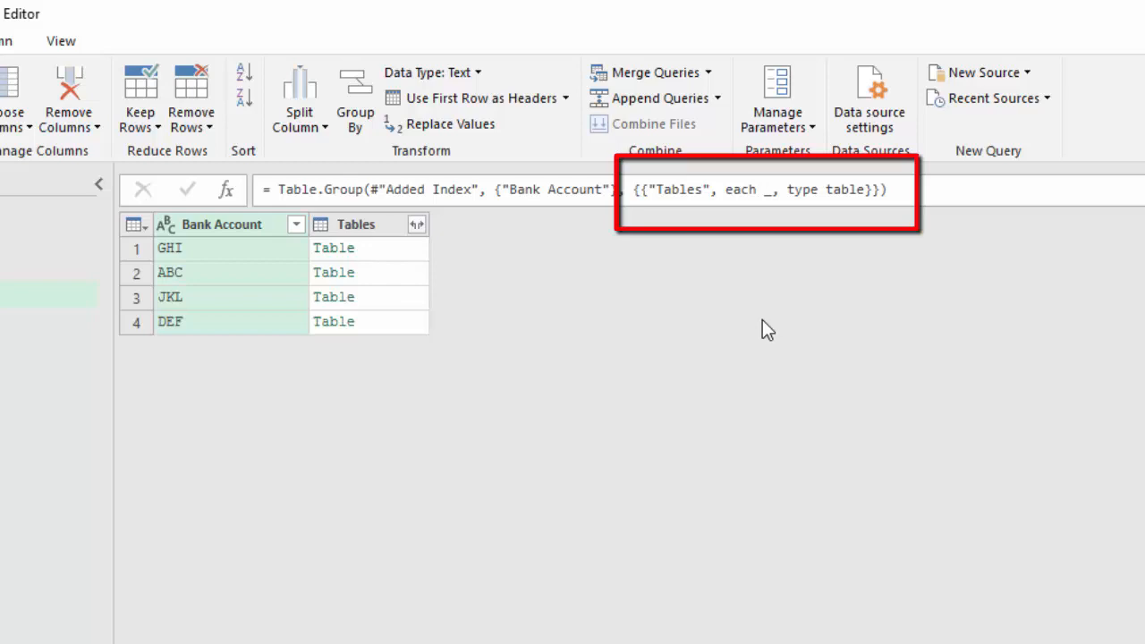
pyautogui.moveTo(776, 310)
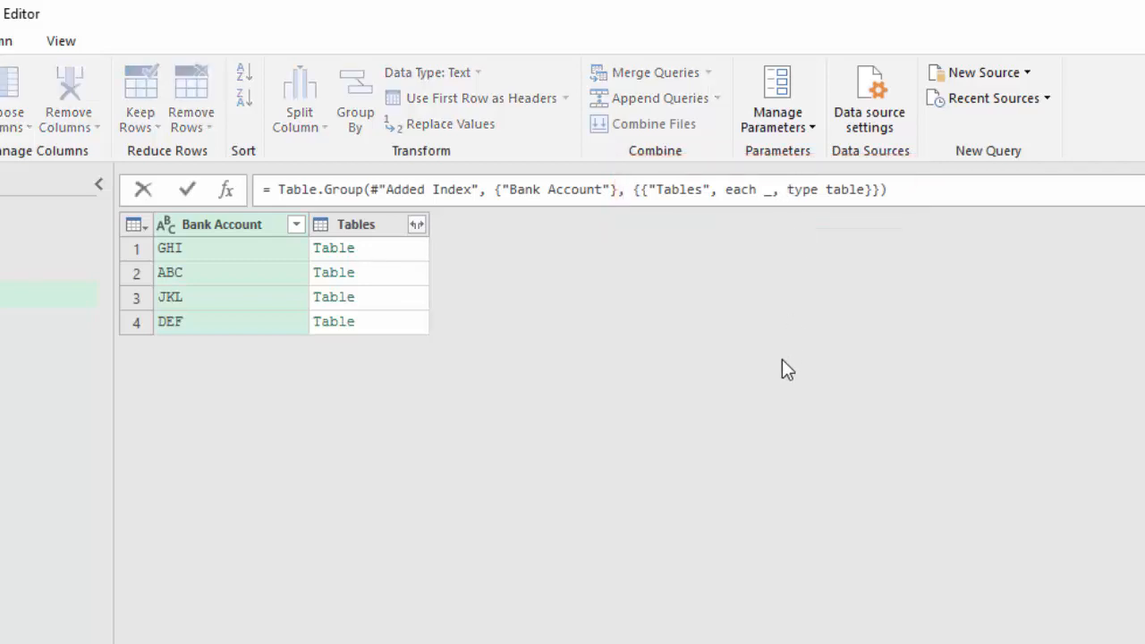
pyautogui.write('Value')
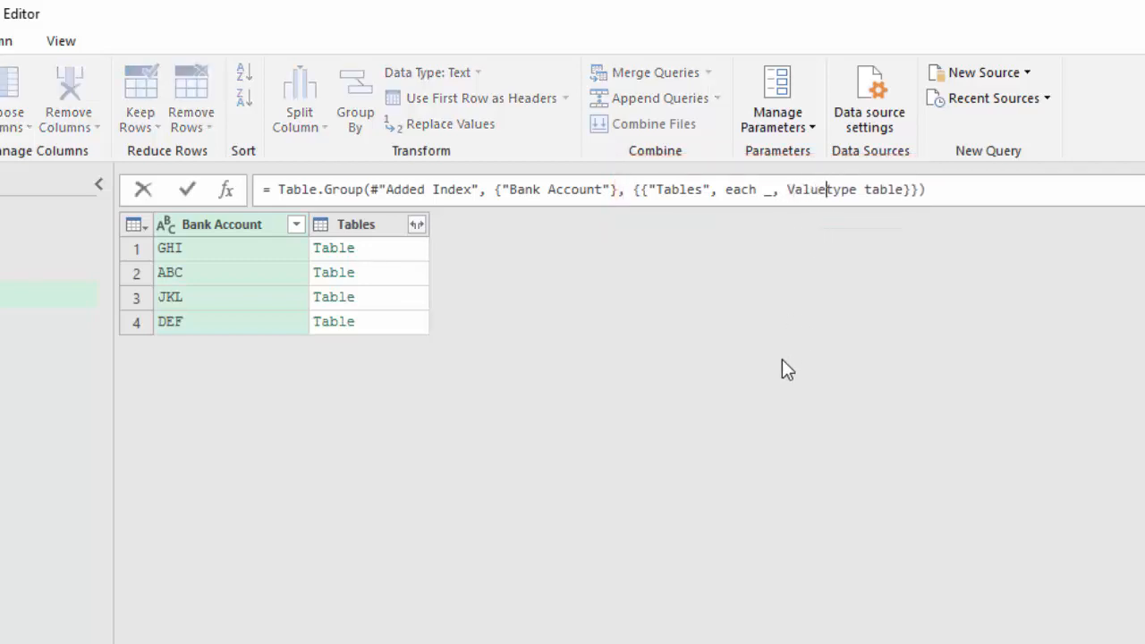
pyautogui.write('.Type(')
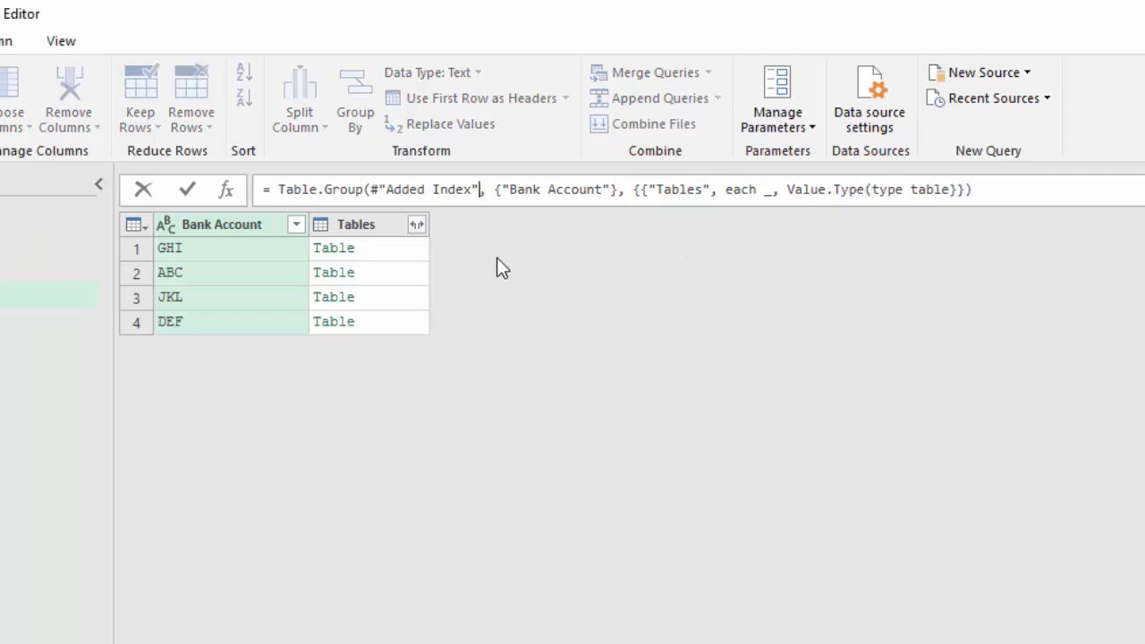
pyautogui.doubleClick(420, 189)
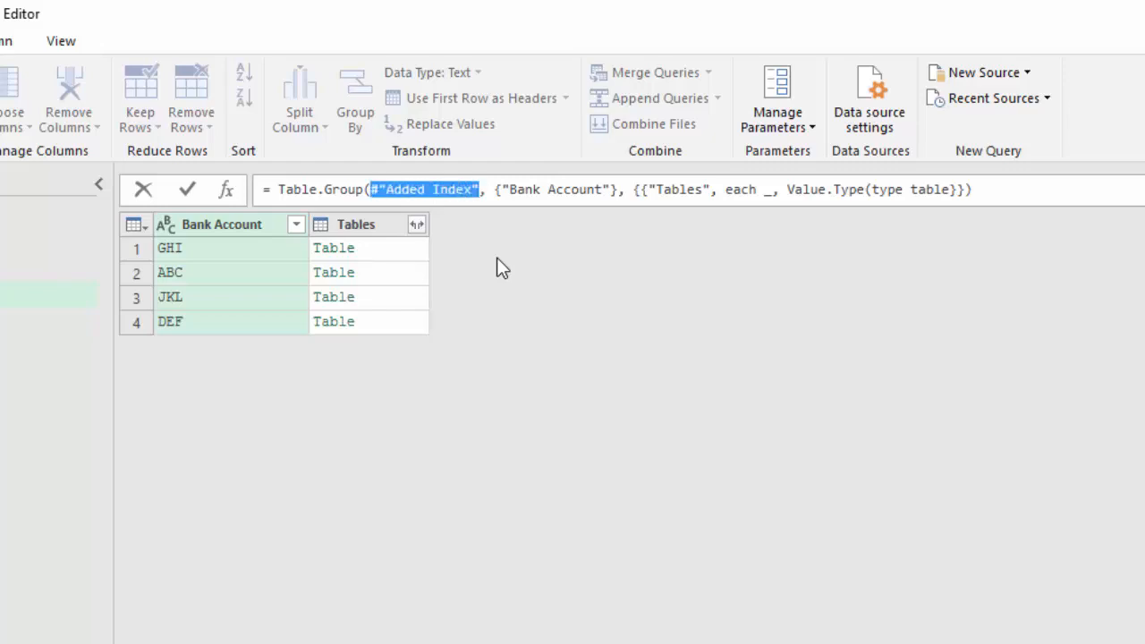
pyautogui.moveTo(977, 170)
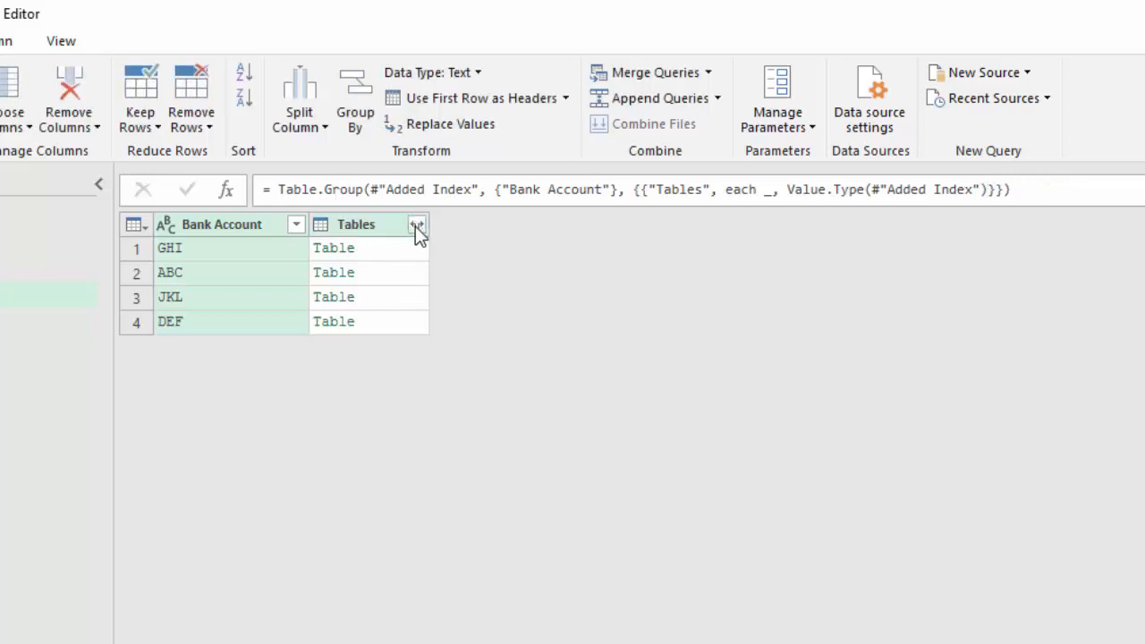
# Step: Expand Tables into Date, Type, Amount and OriginalSort, leaving out Bank Account
pyautogui.click(417, 224)
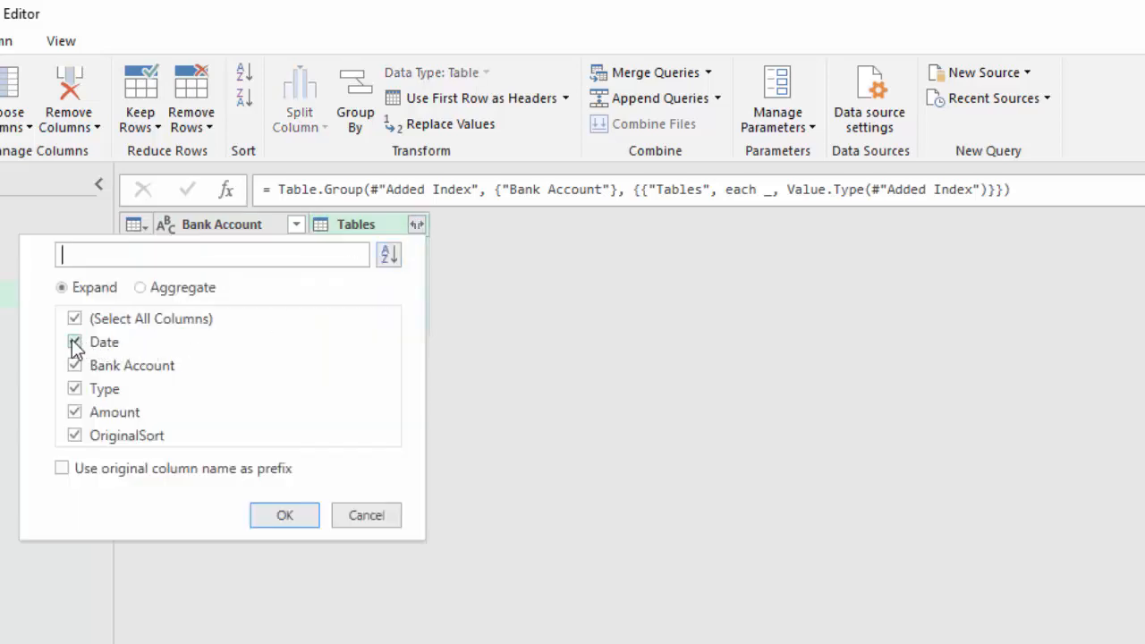
pyautogui.click(74, 341)
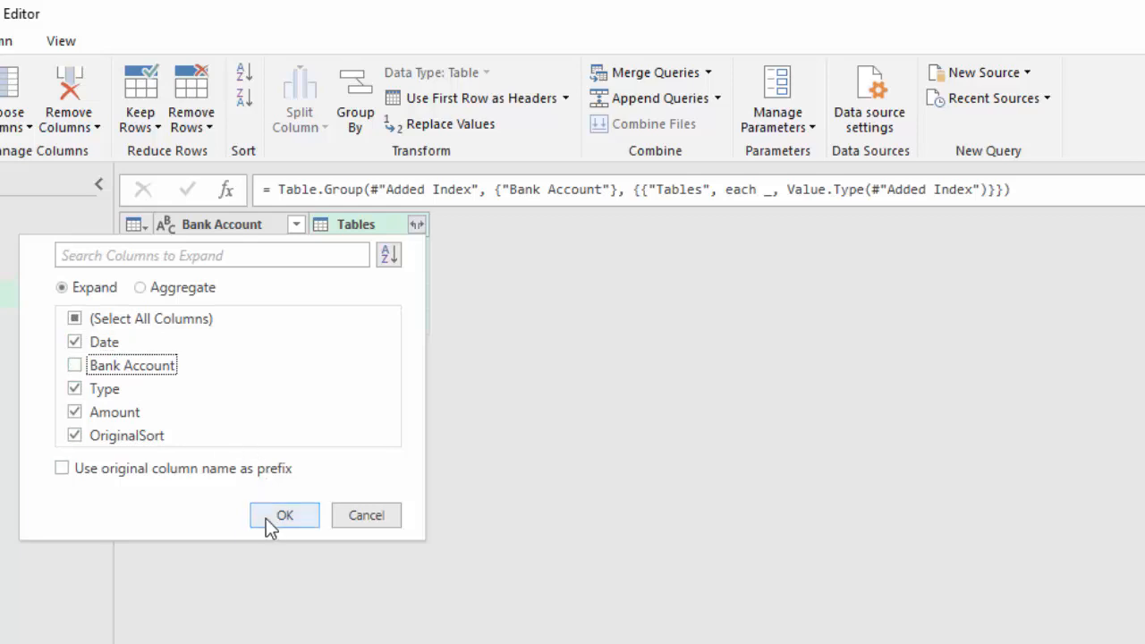
pyautogui.click(284, 516)
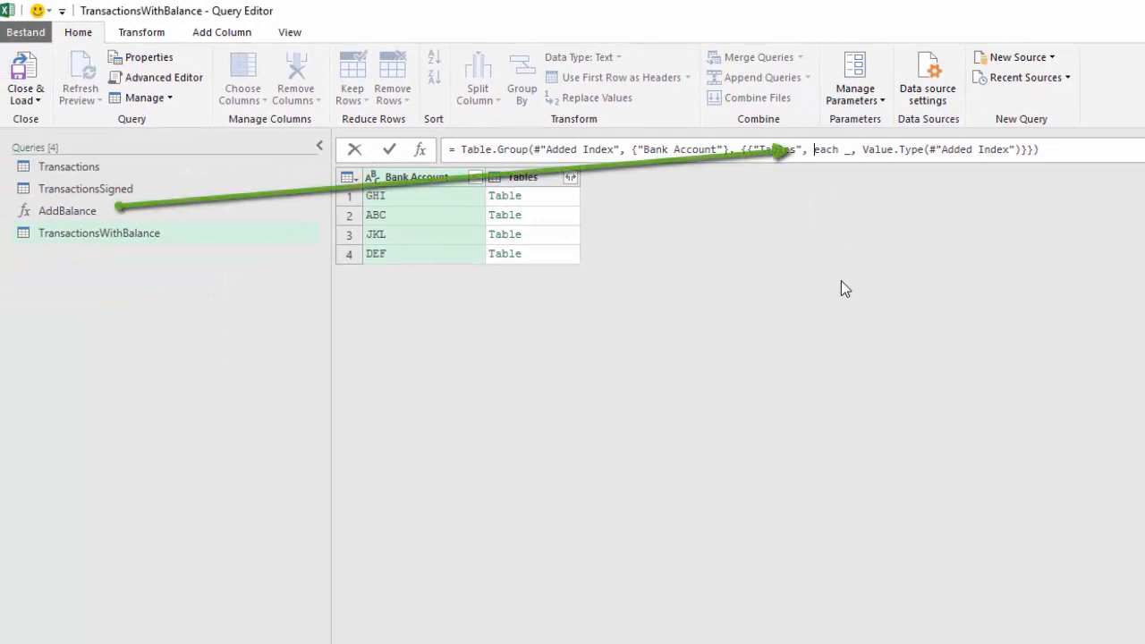
# Step: Replace 'each _' with AddBalance and wrap #"Added Index" in AddBalance( )
pyautogui.write('AddBalanc')
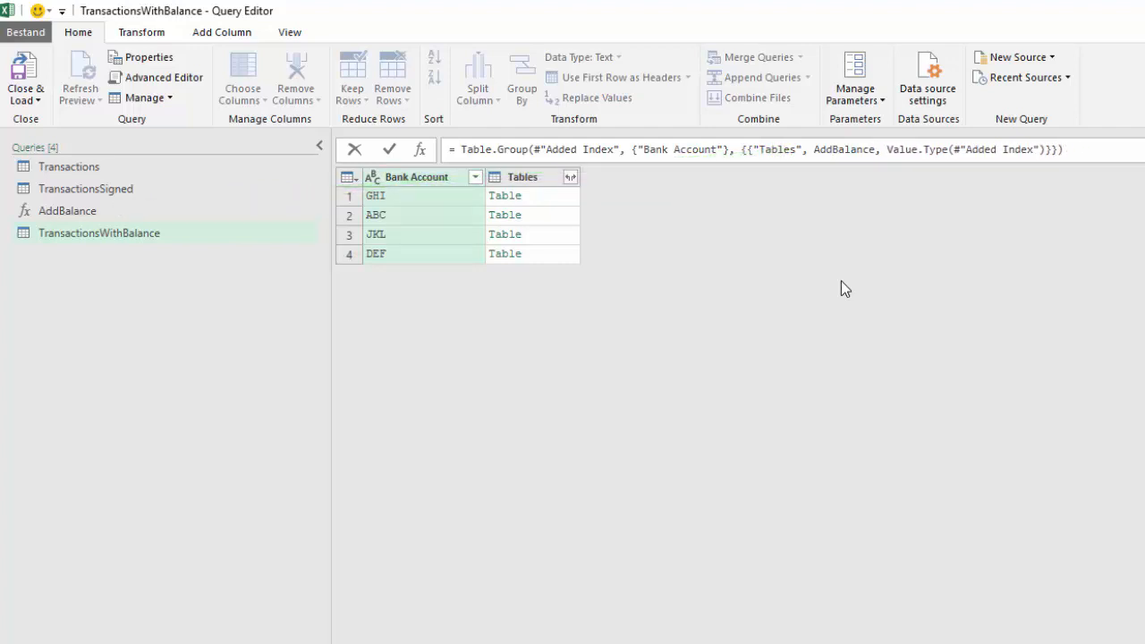
pyautogui.click(897, 149)
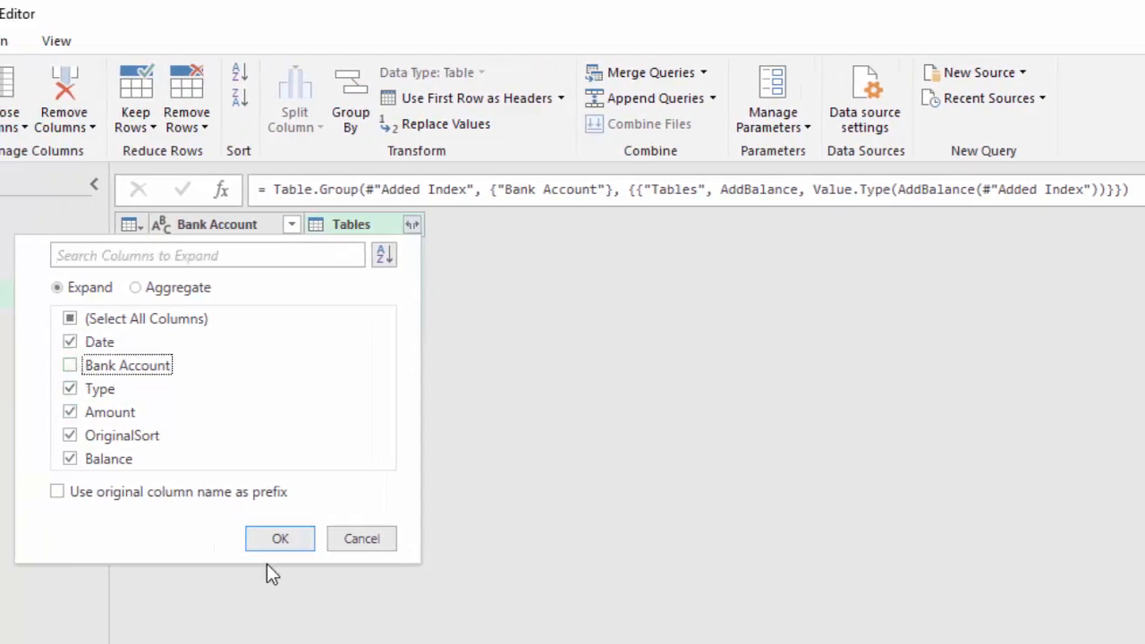
# Step: Expand the tables with Balance, sort OriginalSort ascending, then remove the OriginalSort column
pyautogui.click(279, 538)
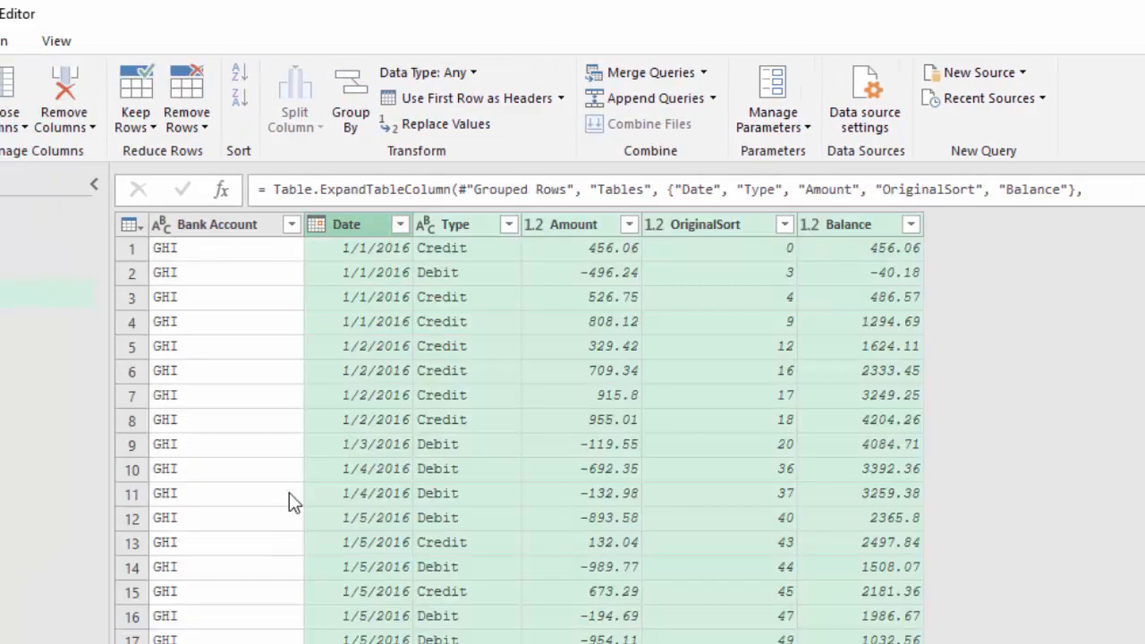
pyautogui.moveTo(309, 541)
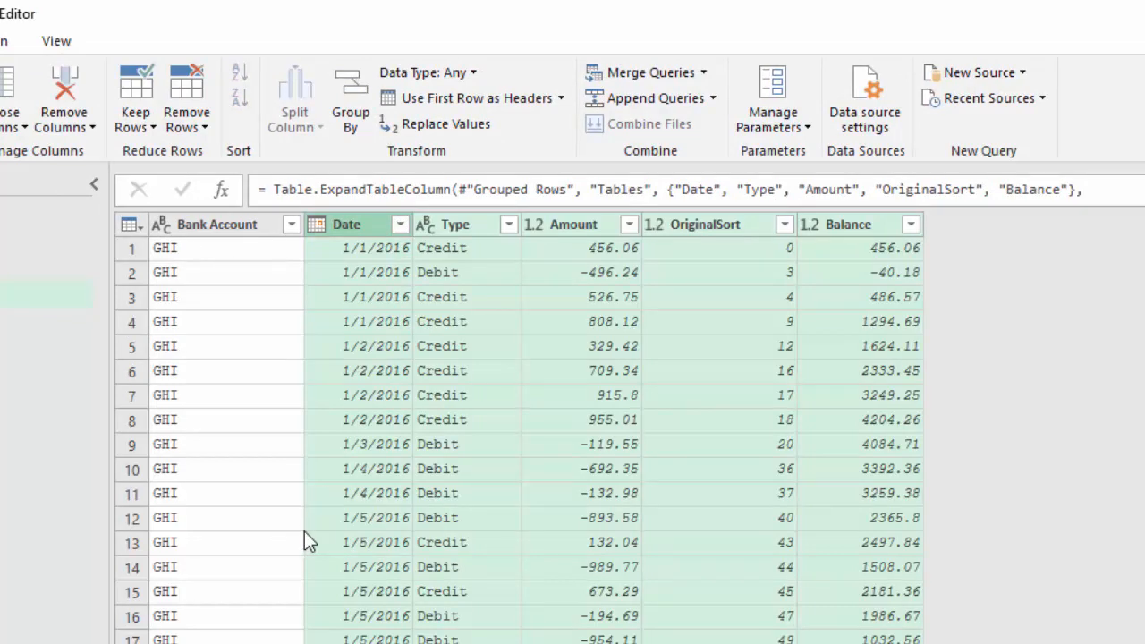
pyautogui.moveTo(425, 412)
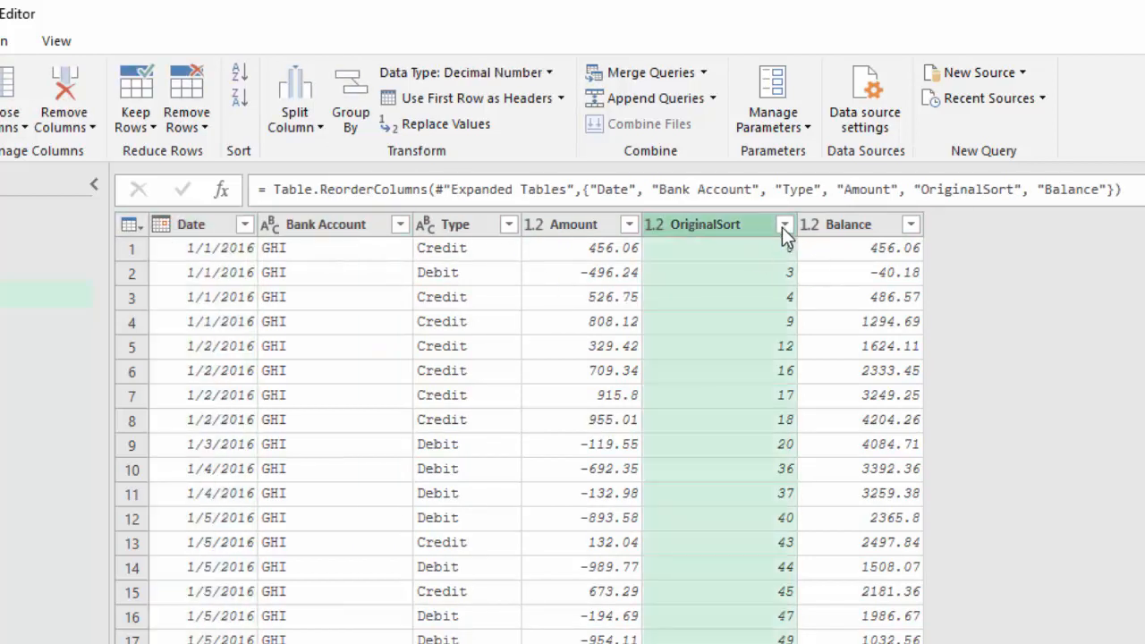
pyautogui.click(784, 224)
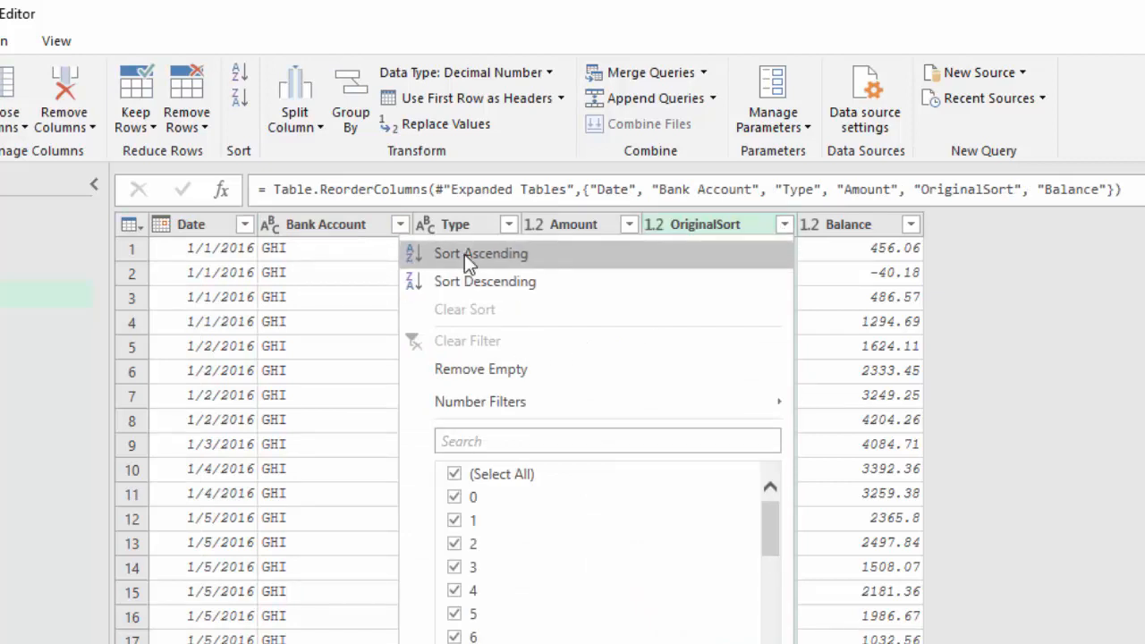
pyautogui.click(481, 253)
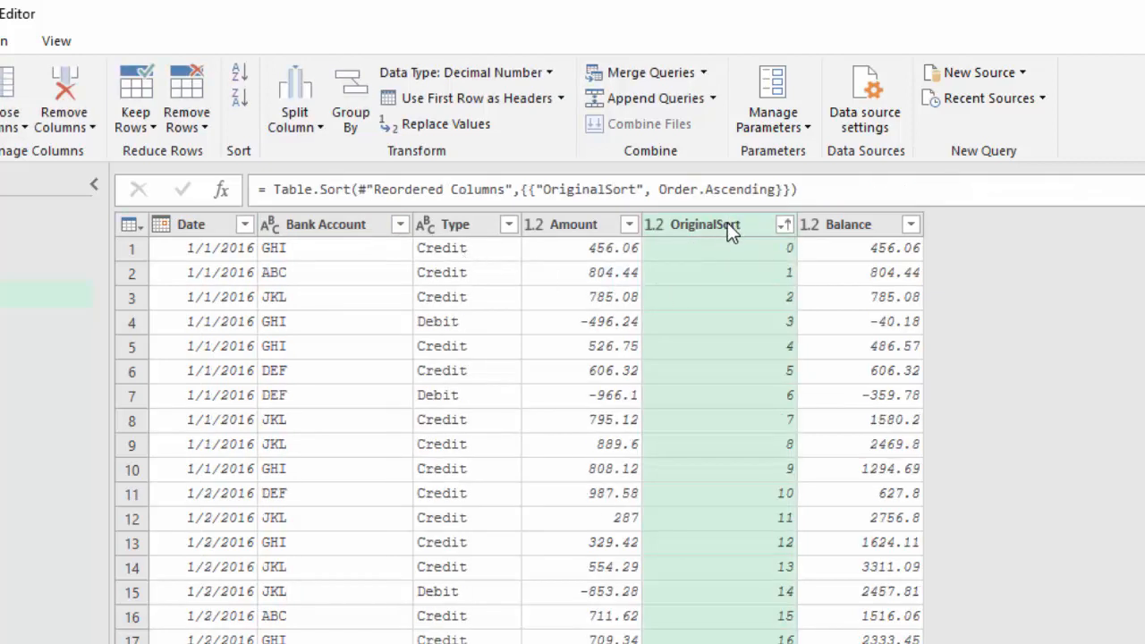
pyautogui.rightClick(707, 224)
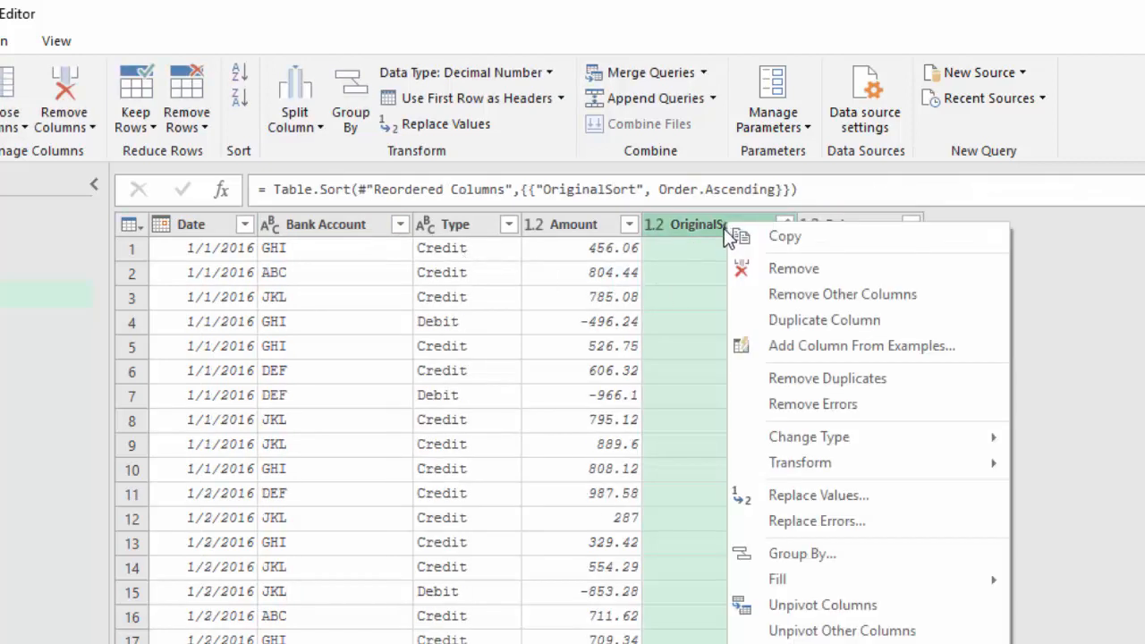
pyautogui.click(794, 269)
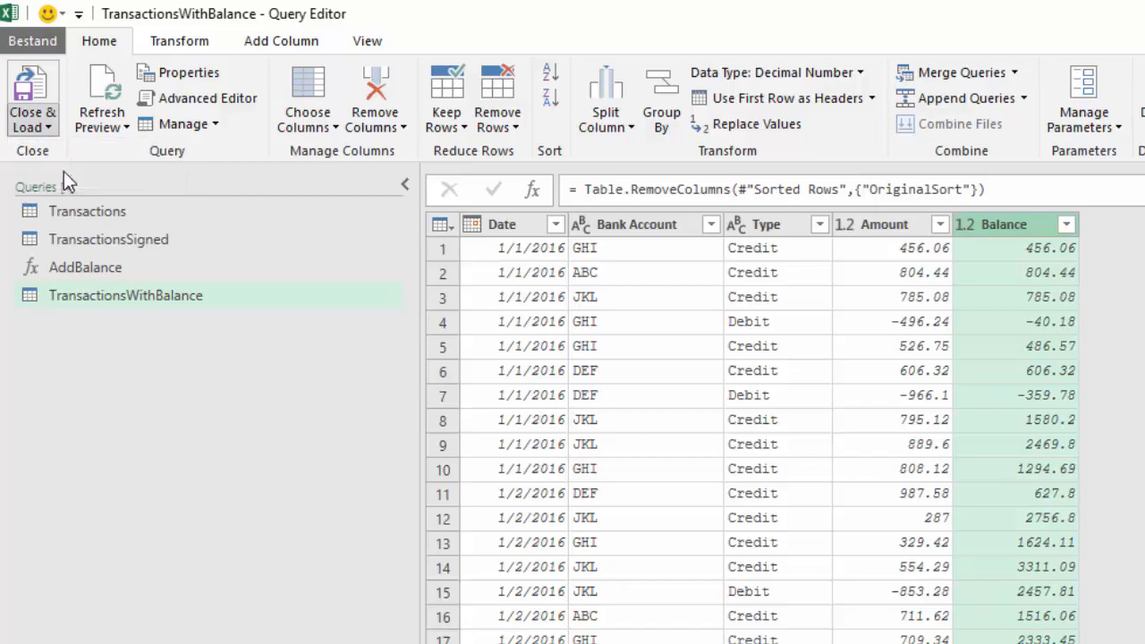
# Step: Load the query, then change it to Only Create Connection, accepting the data-loss warning
pyautogui.click(32, 98)
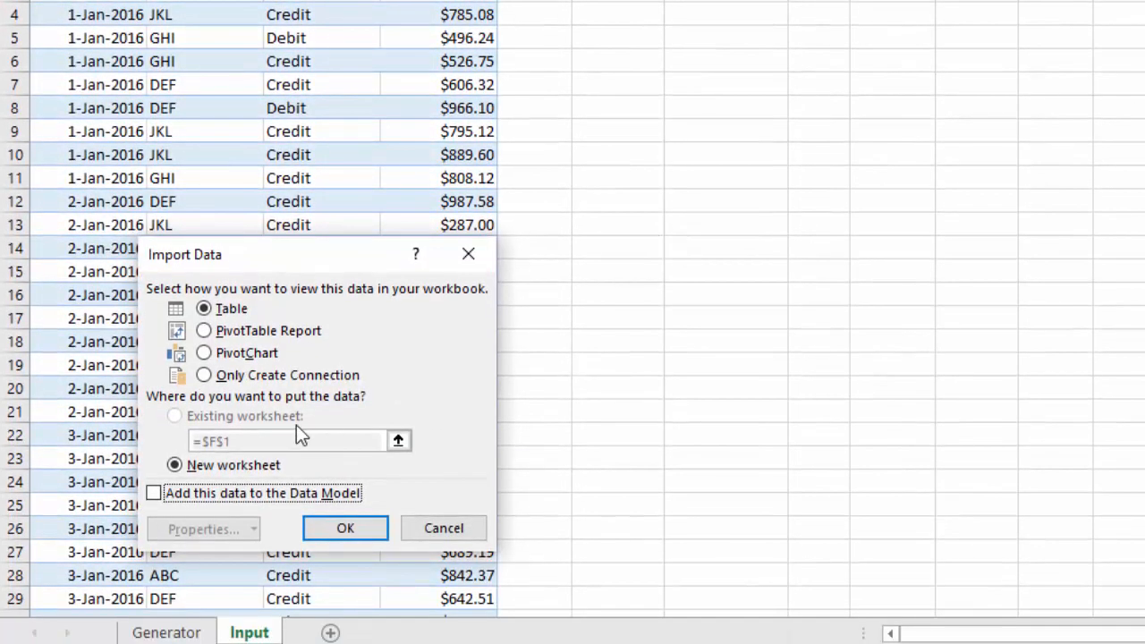
pyautogui.moveTo(346, 528)
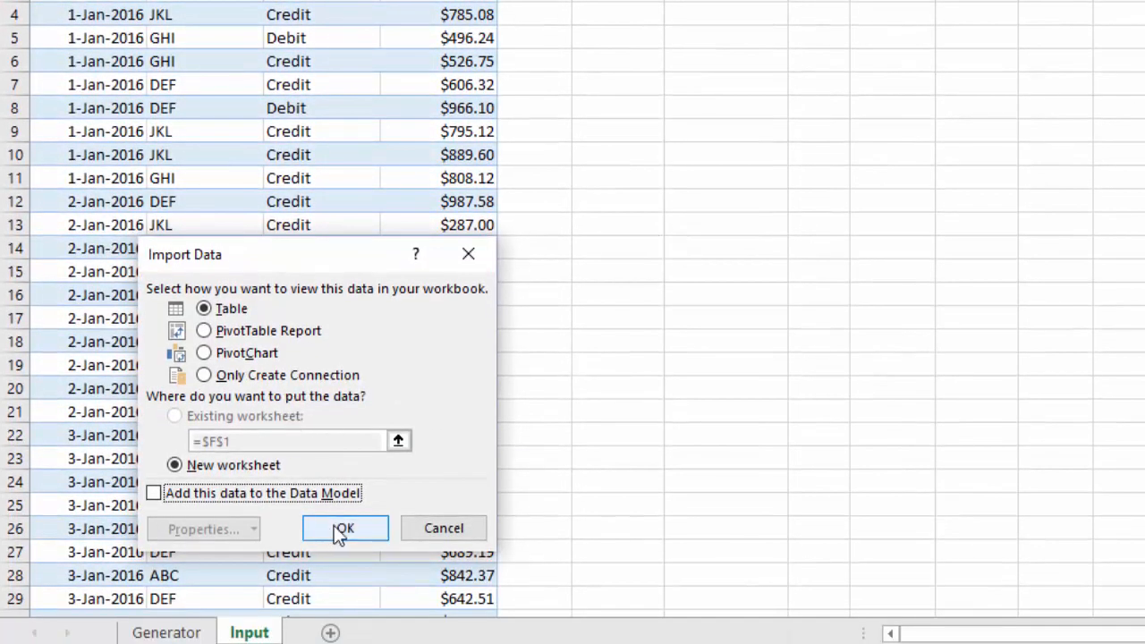
pyautogui.moveTo(356, 537)
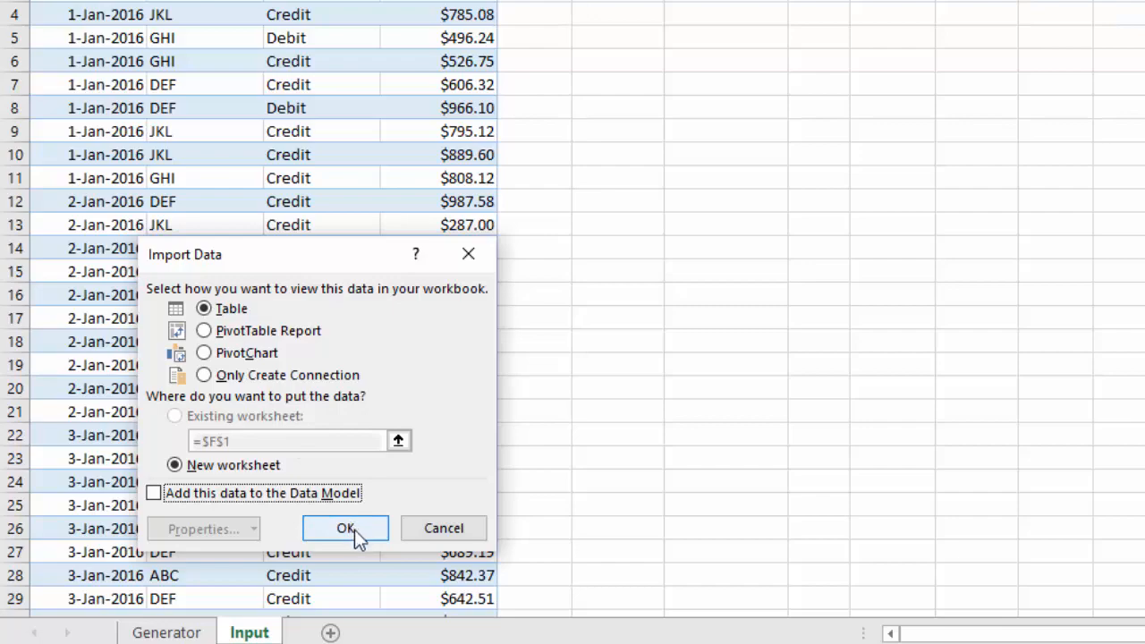
pyautogui.click(345, 528)
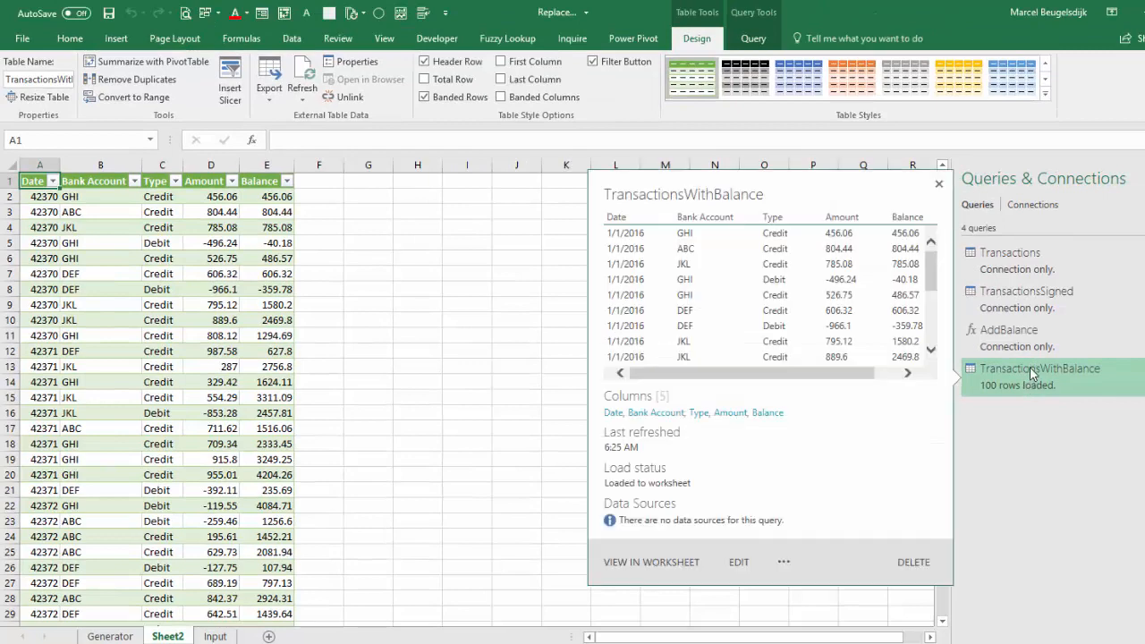
pyautogui.click(651, 561)
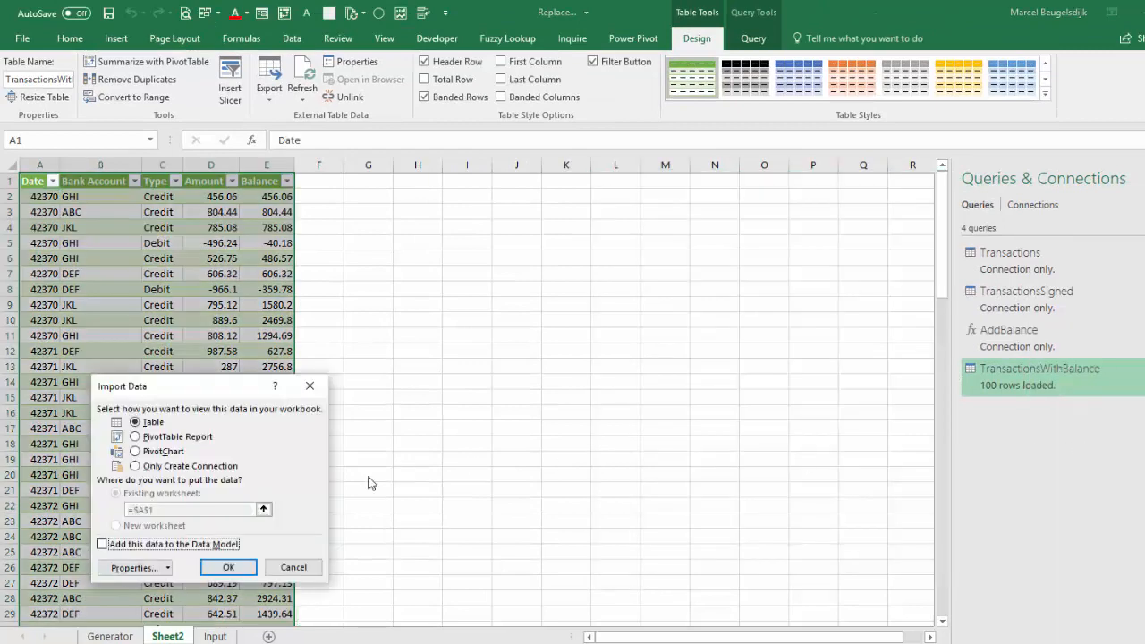
pyautogui.click(228, 567)
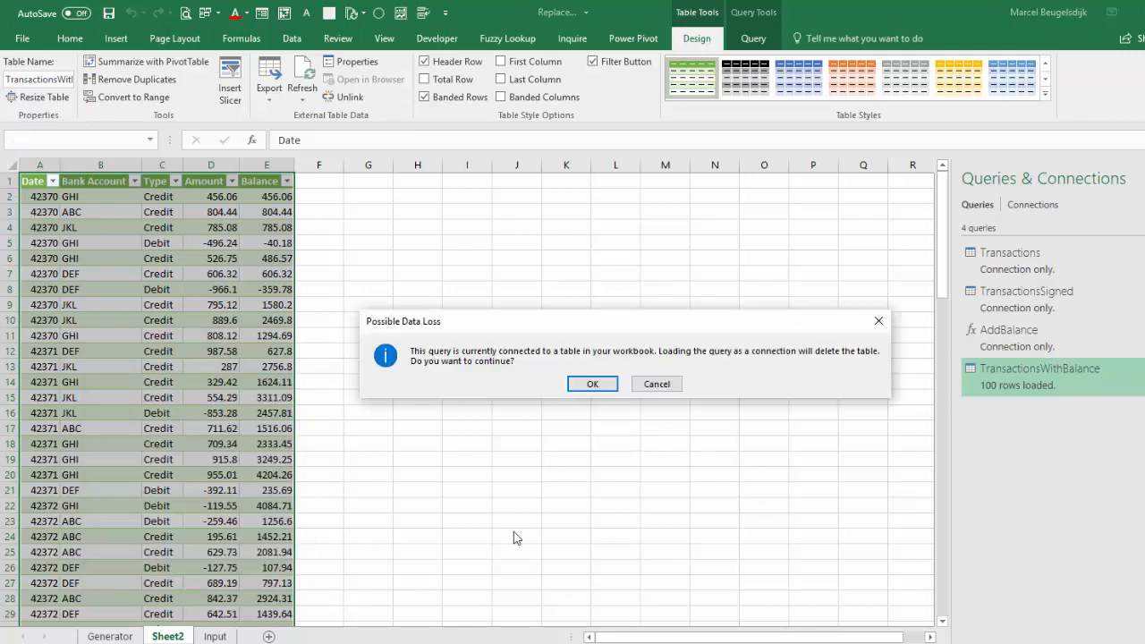
pyautogui.click(592, 383)
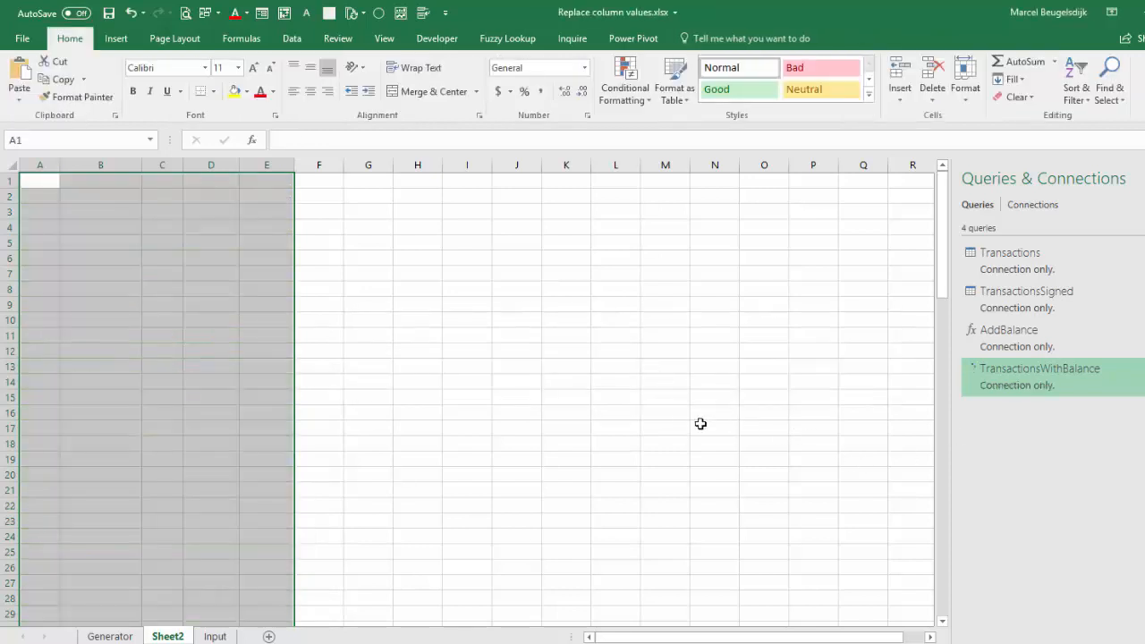
# Step: Delete the extra Sheet2 worksheet
pyautogui.rightClick(167, 636)
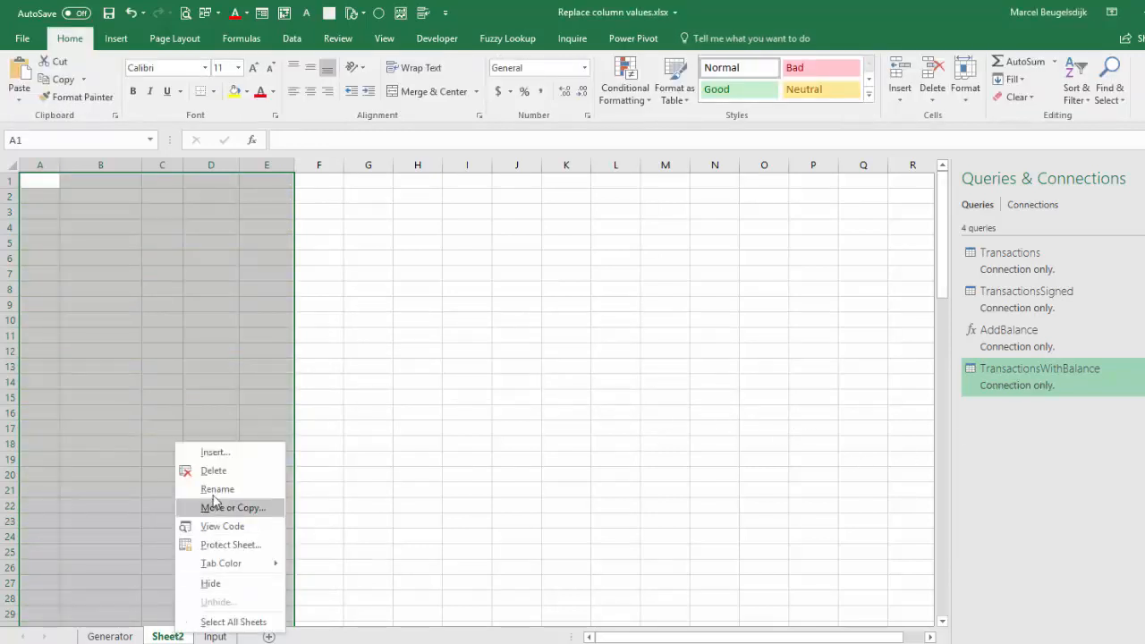
pyautogui.click(214, 469)
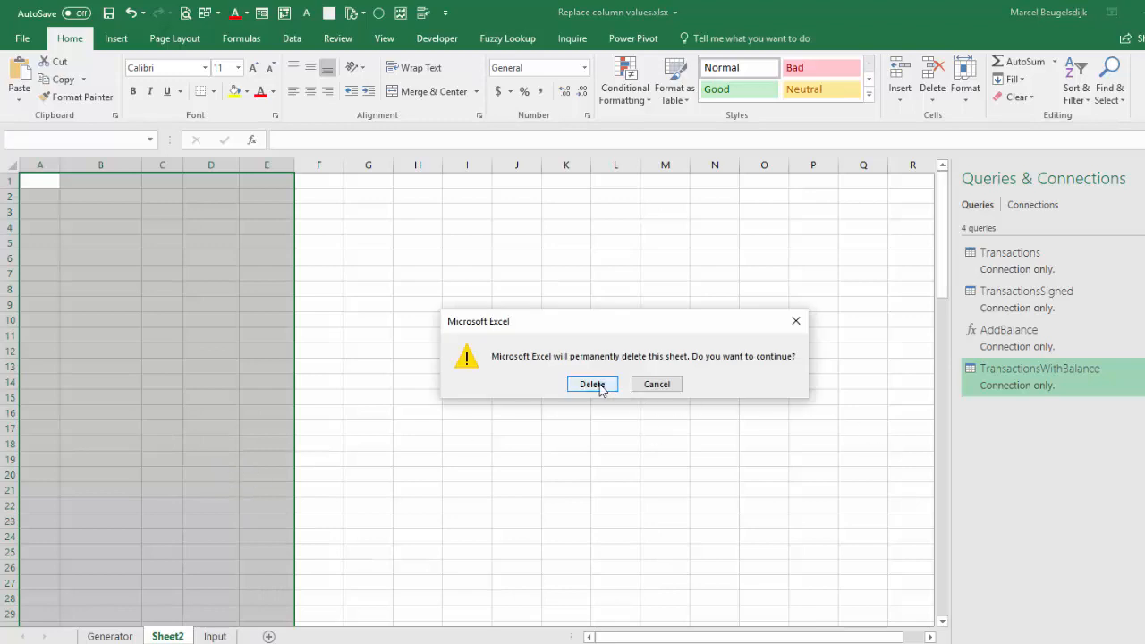
pyautogui.click(591, 383)
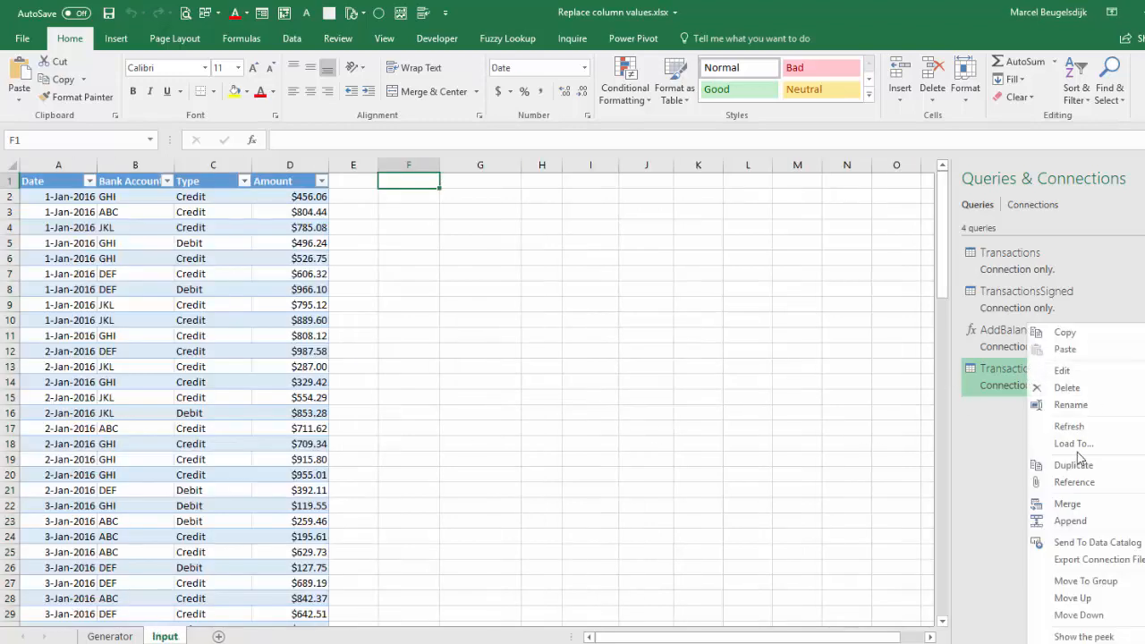
# Step: Load TransactionsWithBalance as a table into the existing Input worksheet at F1
pyautogui.click(1074, 443)
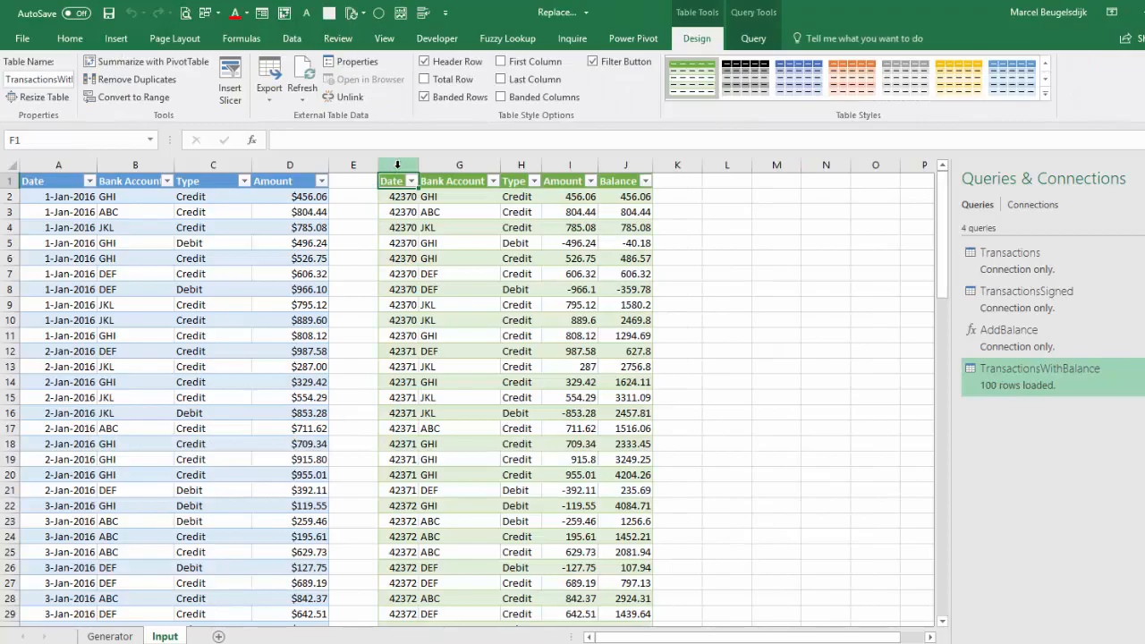
pyautogui.click(397, 164)
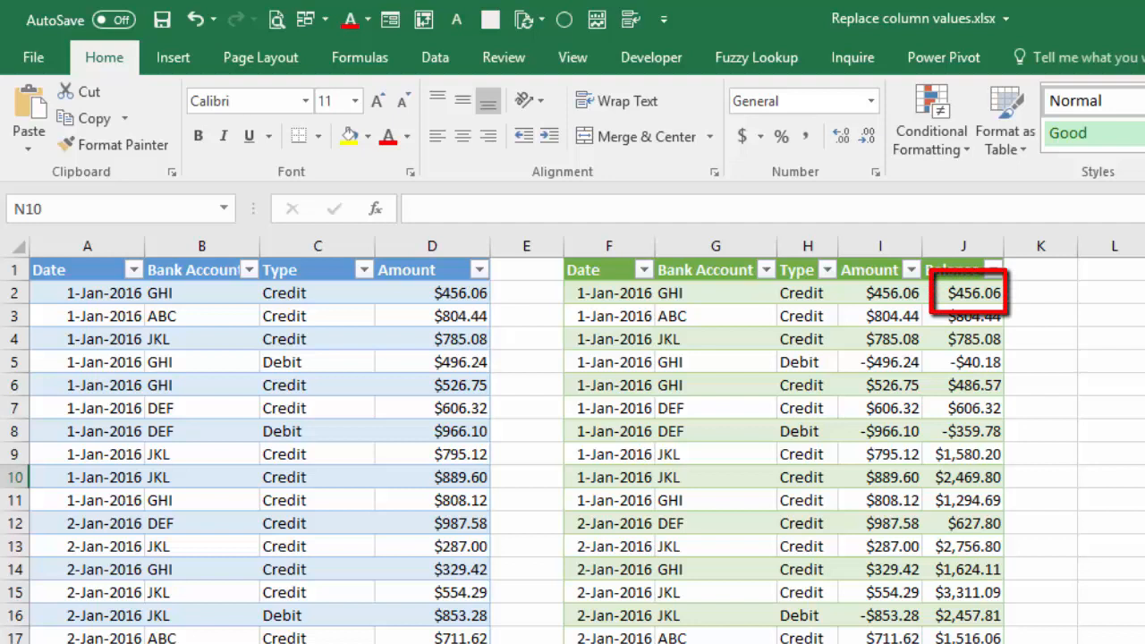
pyautogui.click(787, 361)
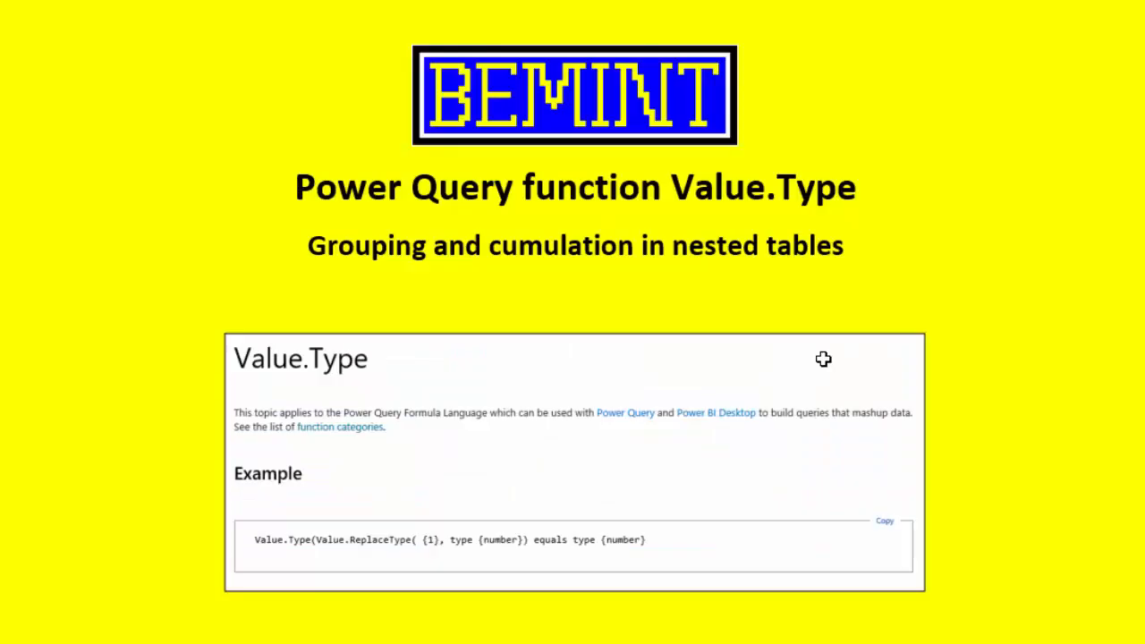
pyautogui.moveTo(827, 347)
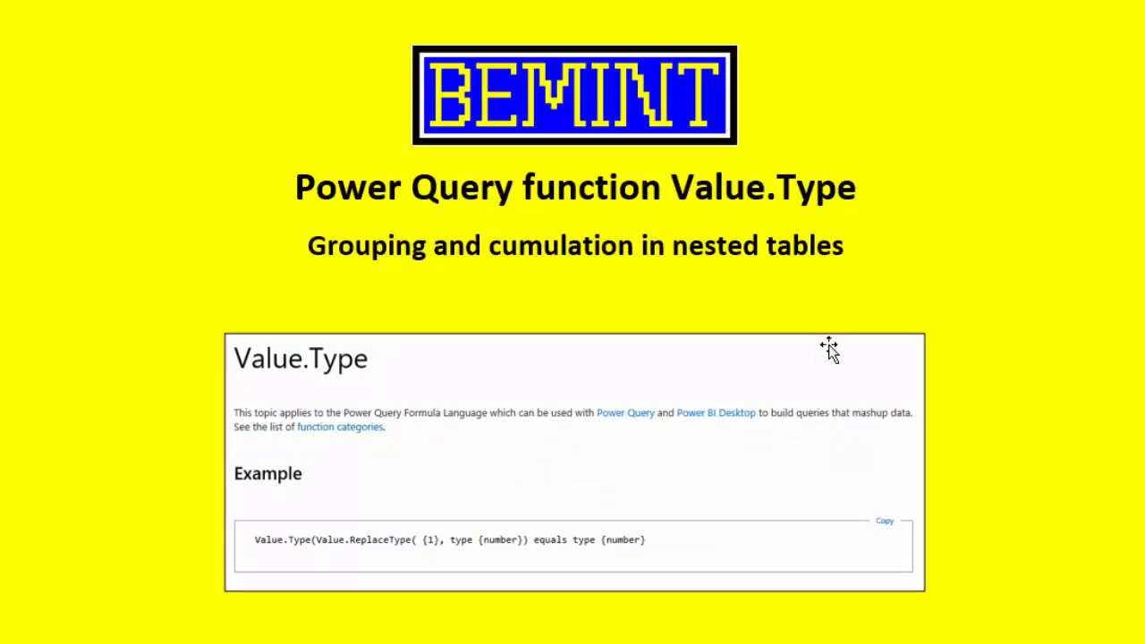